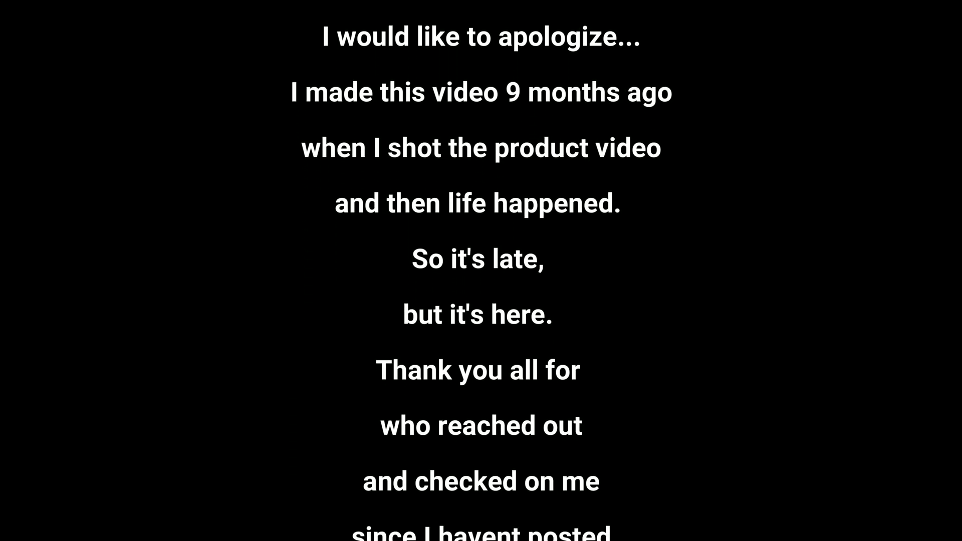
Apply a Presets-panel look to the candle photo, deepening its tones with exposure +0.10
scroll(down, 3)
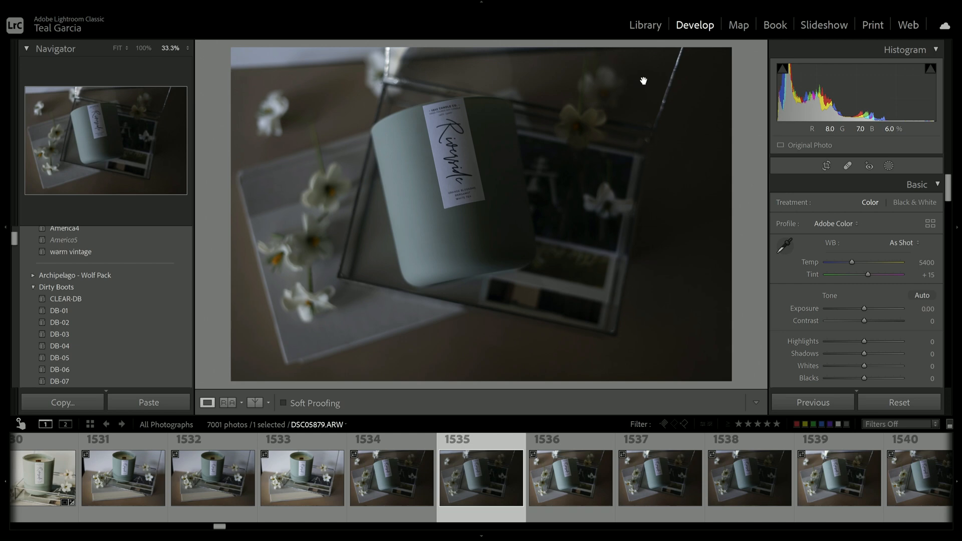
mouse_move(643, 80)
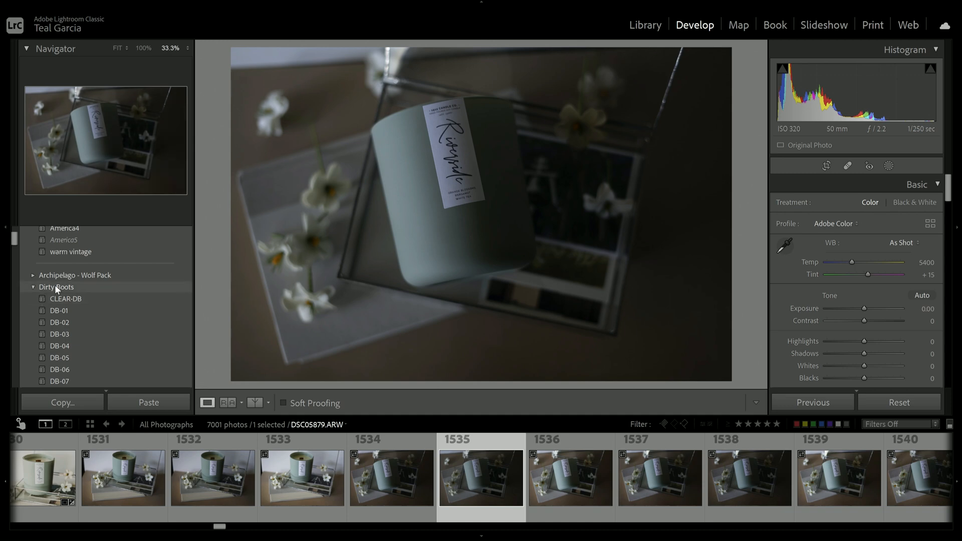
mouse_move(67, 302)
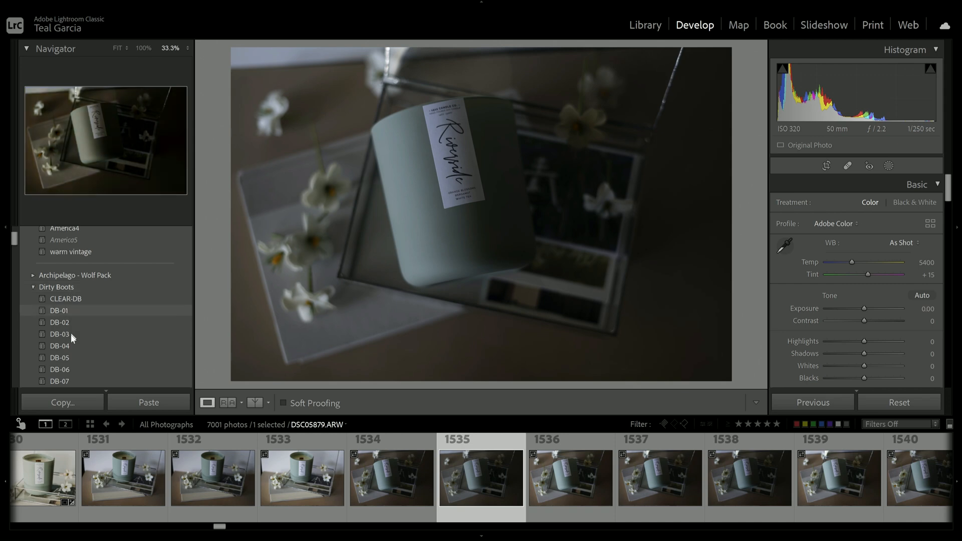
click(59, 346)
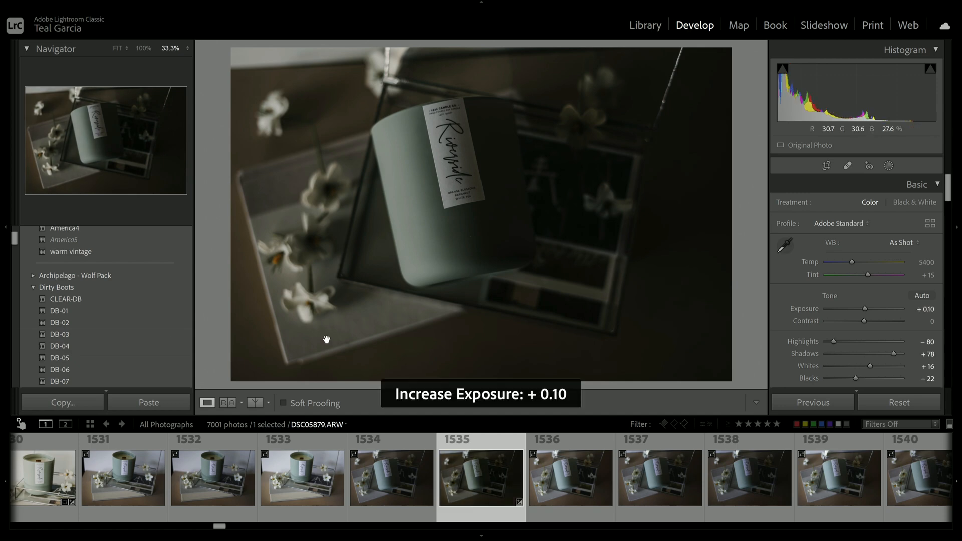
Raise the candle photo's Exposure slider to +1.00 in the Basic panel
drag(864, 309, 884, 309)
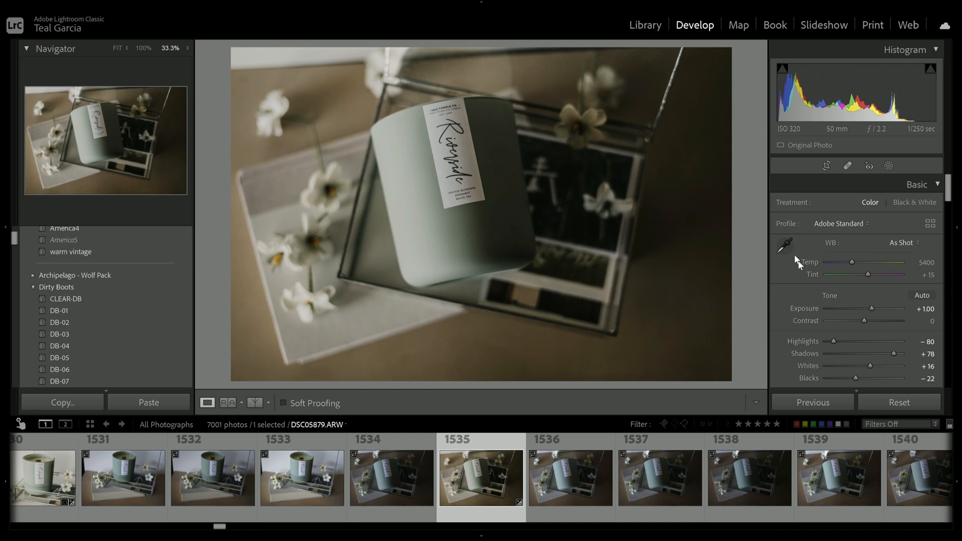
Sample a neutral spot on the candle with the WB eyedropper, then cool temperature from 7200 to 6450
click(786, 245)
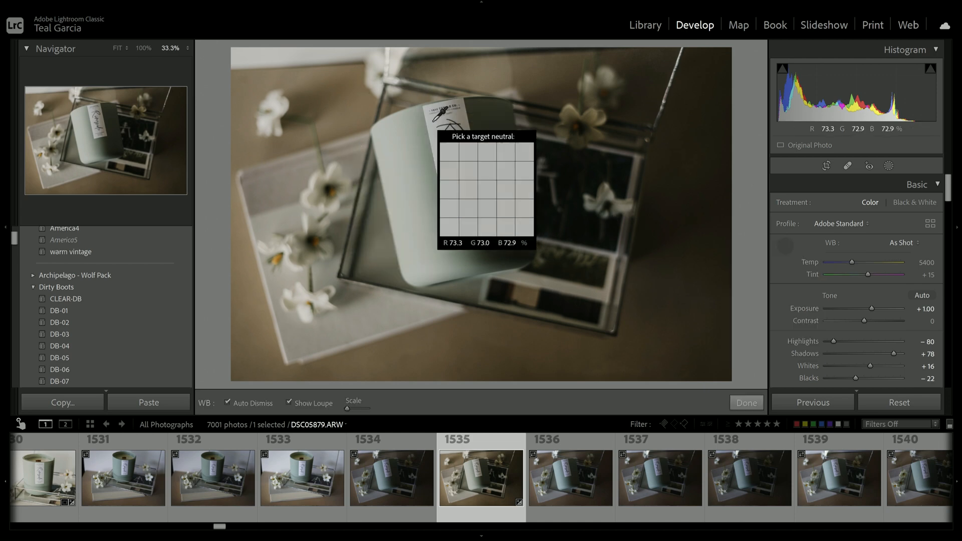
click(431, 127)
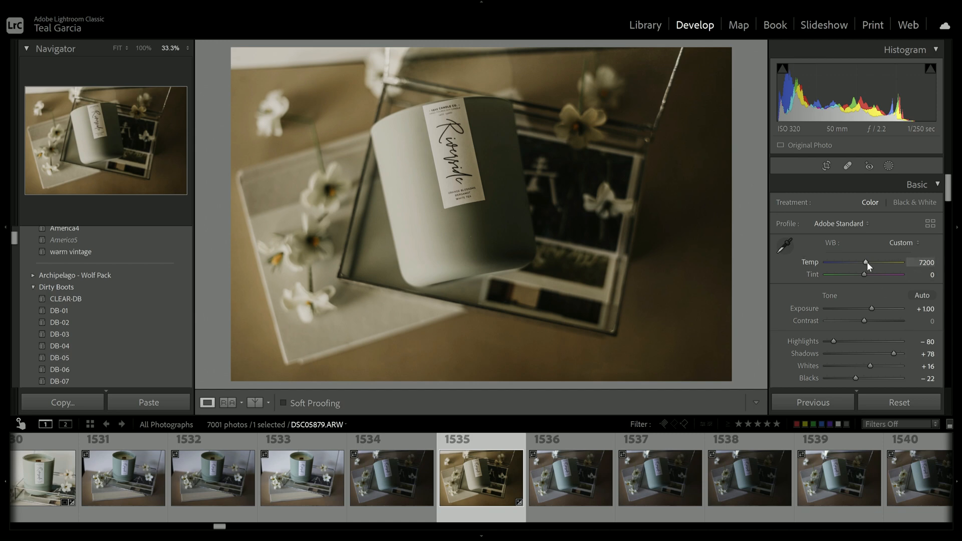
drag(864, 262, 859, 262)
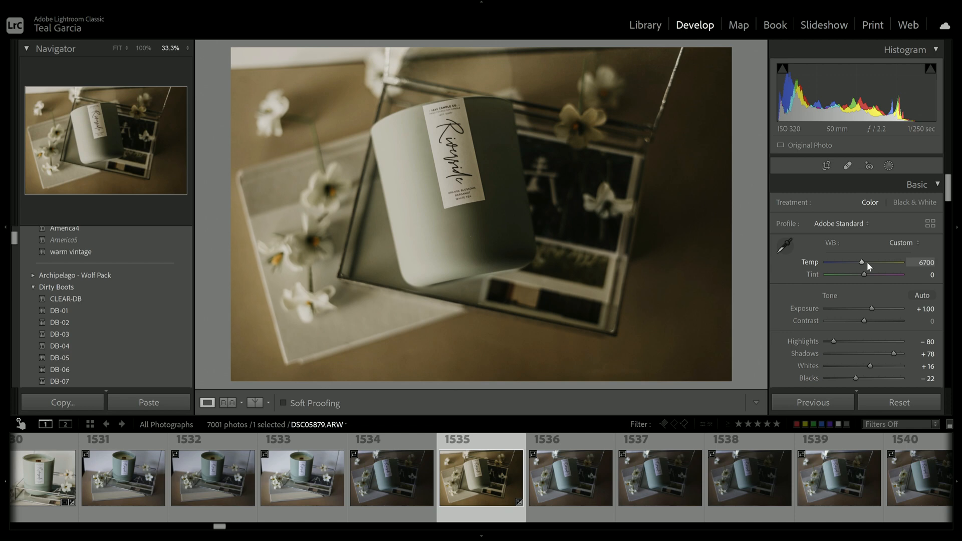
drag(862, 261, 858, 261)
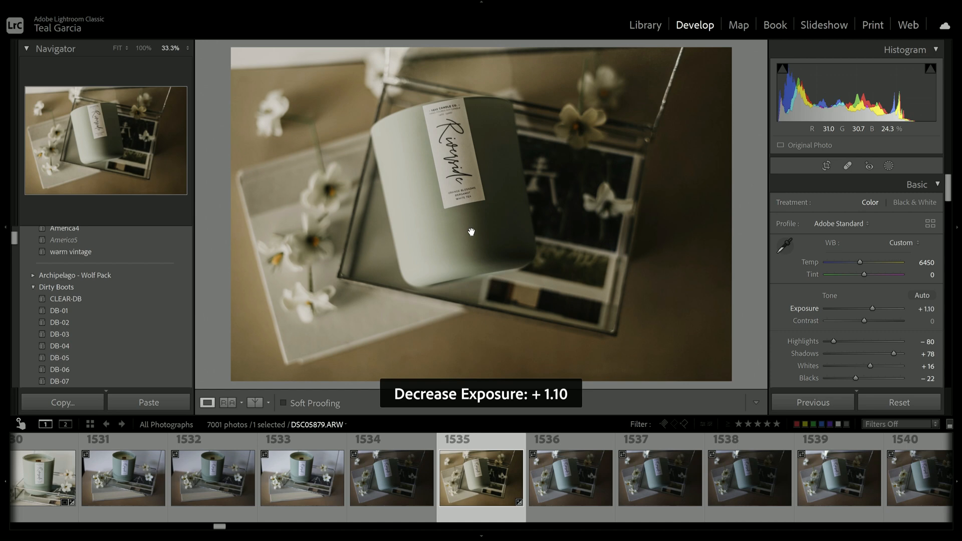
mouse_move(826, 166)
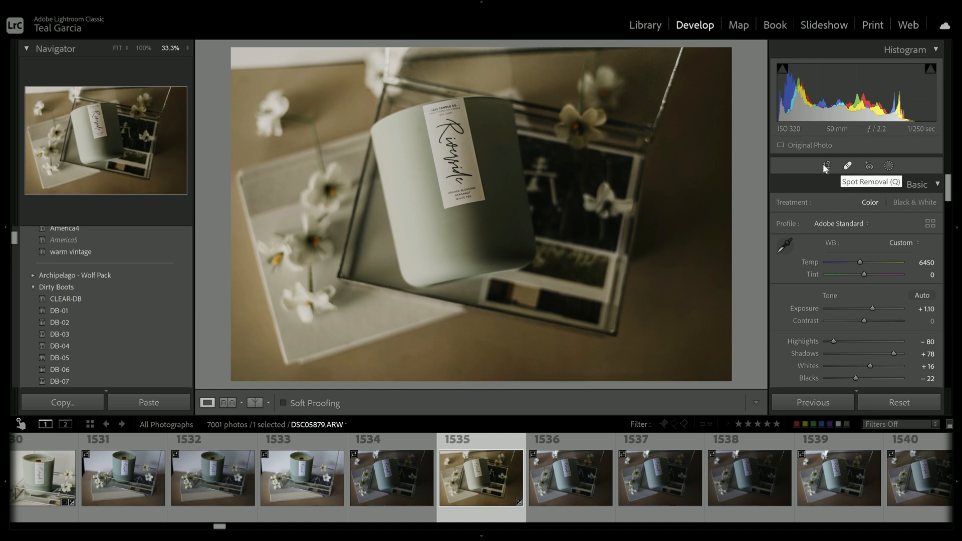
Leave the Crop tool unchanged and start a new Linear Gradient mask on the photo
click(827, 165)
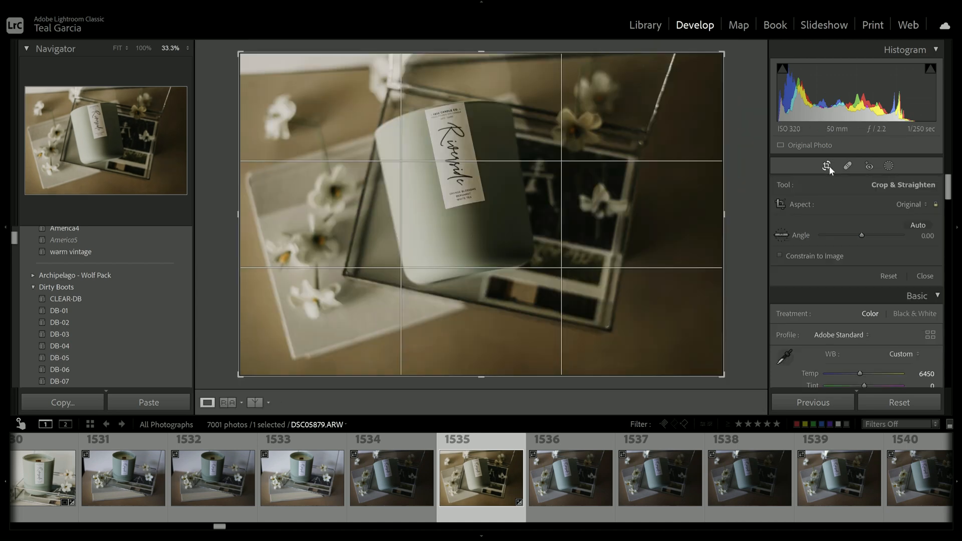
click(827, 166)
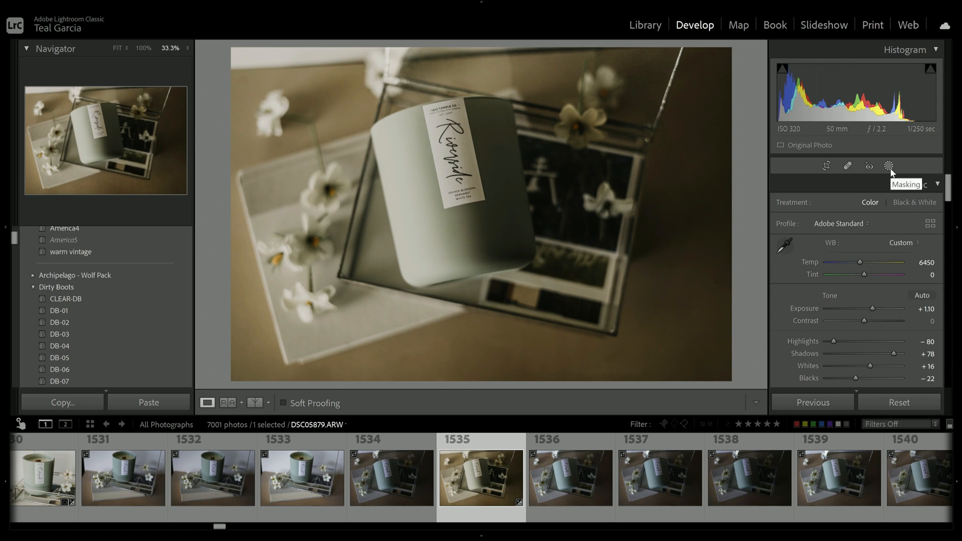
click(889, 166)
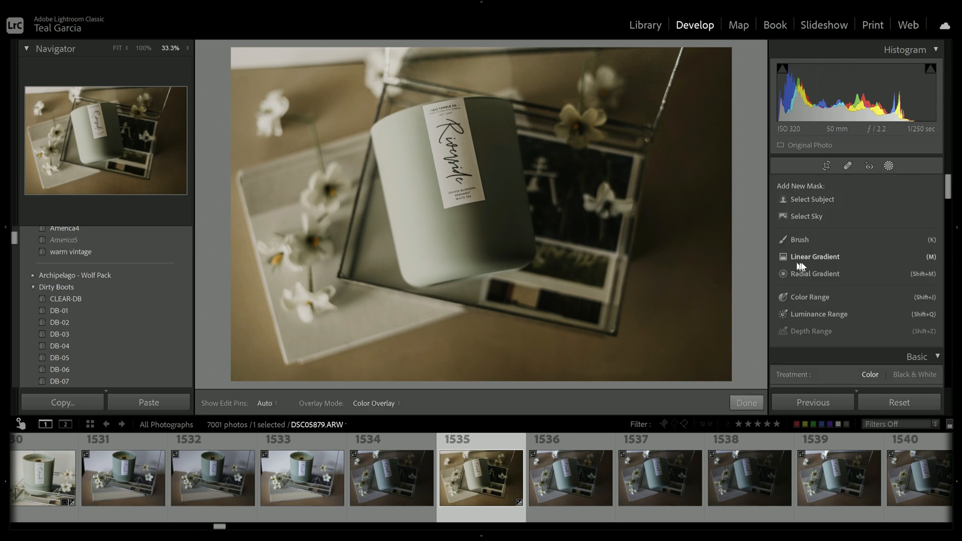
click(817, 257)
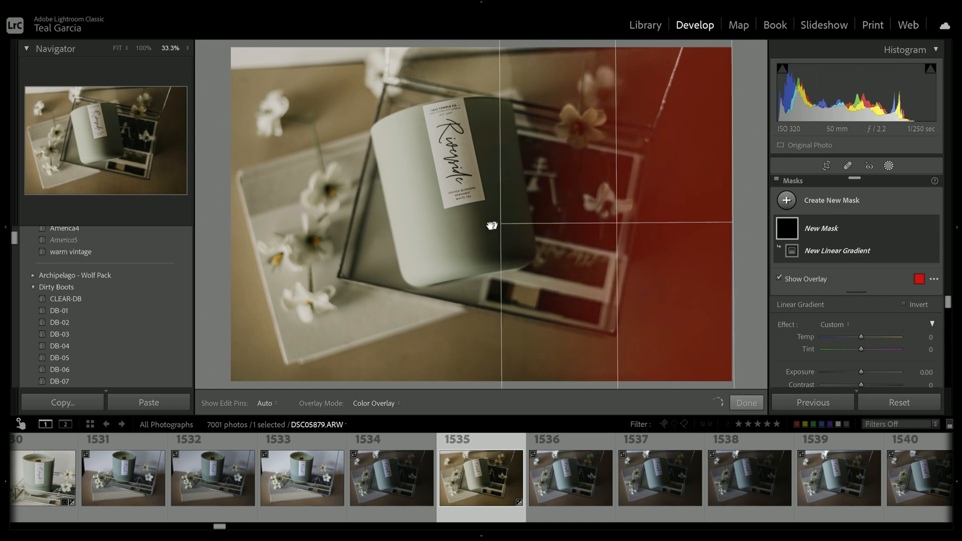
Drag the linear gradient across the right half of the candle photo
drag(491, 224, 430, 237)
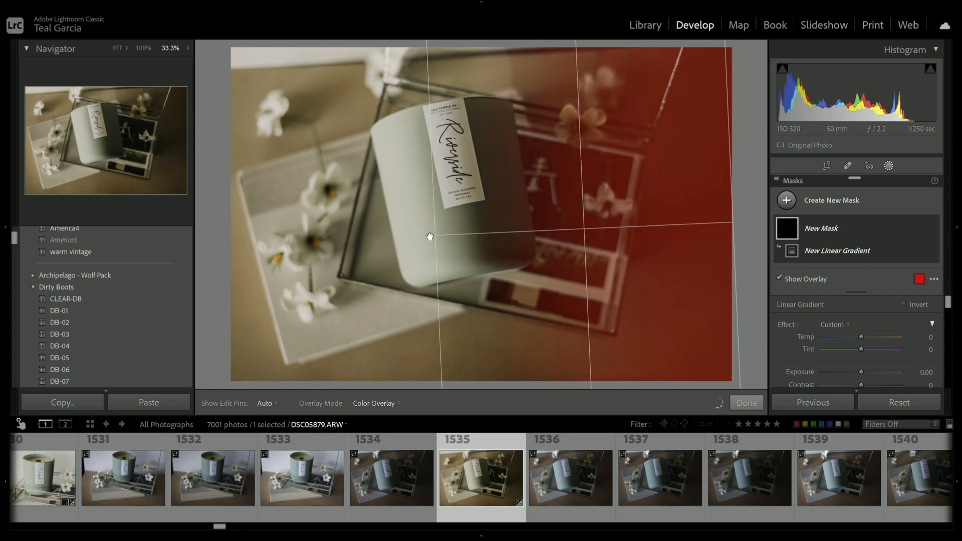
drag(441, 237, 426, 236)
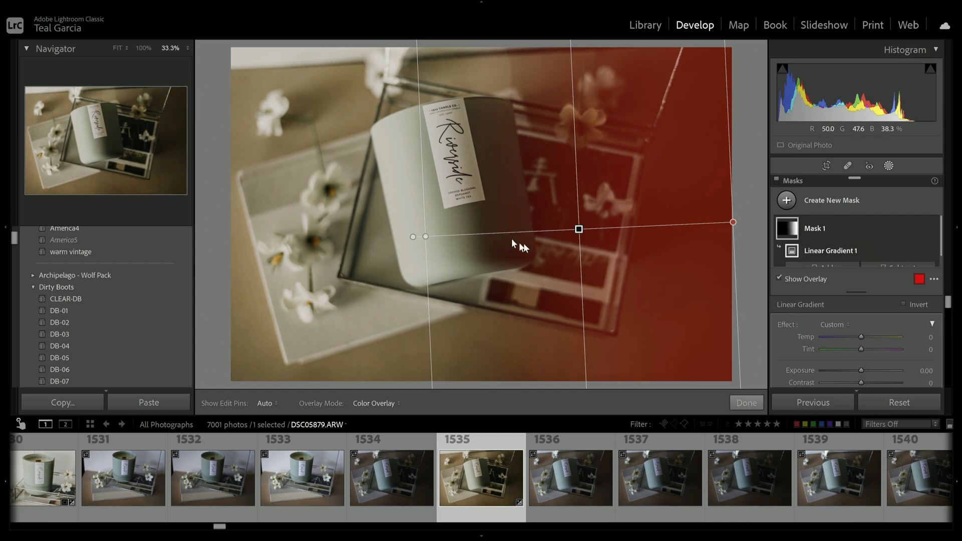
mouse_move(890, 350)
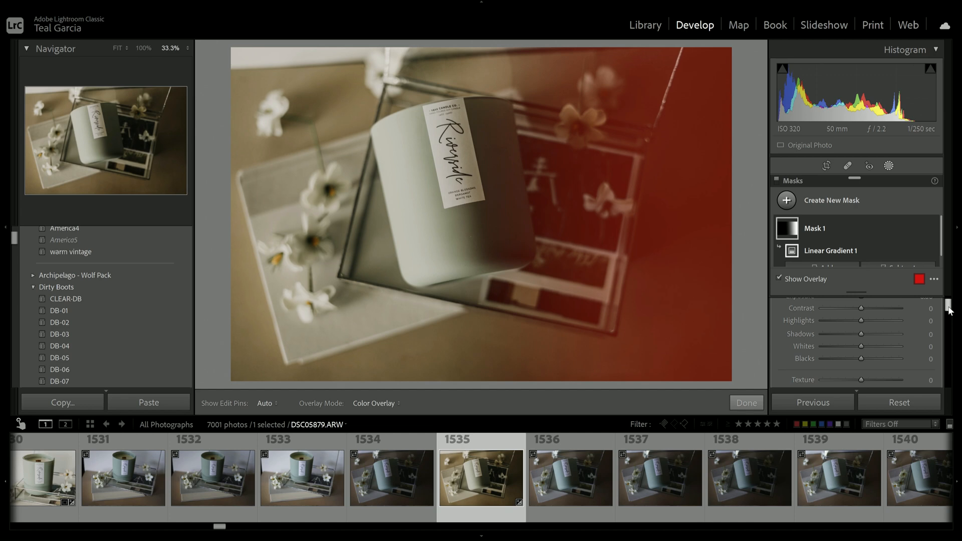
Lift the masked area's shadows to +61 and blacks to +12
drag(862, 333, 866, 333)
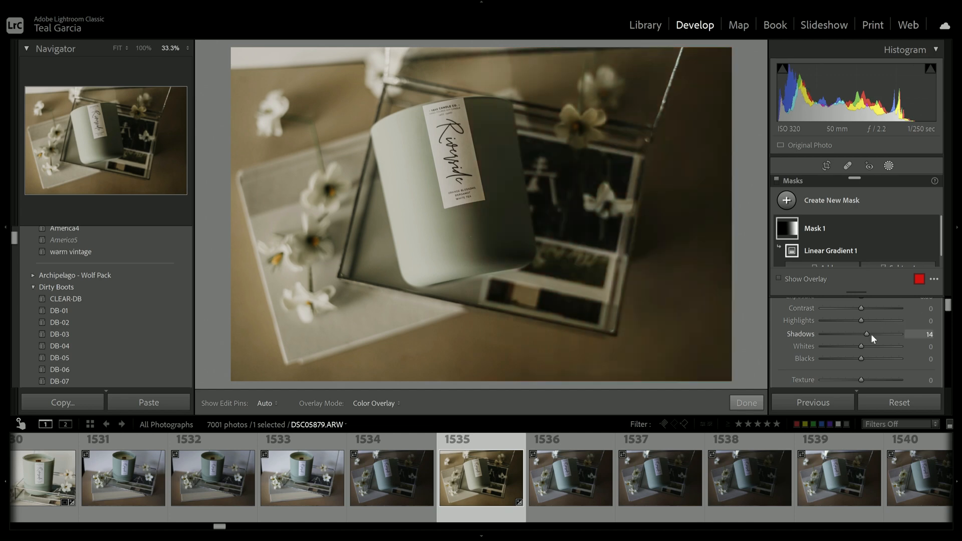
drag(867, 334, 885, 333)
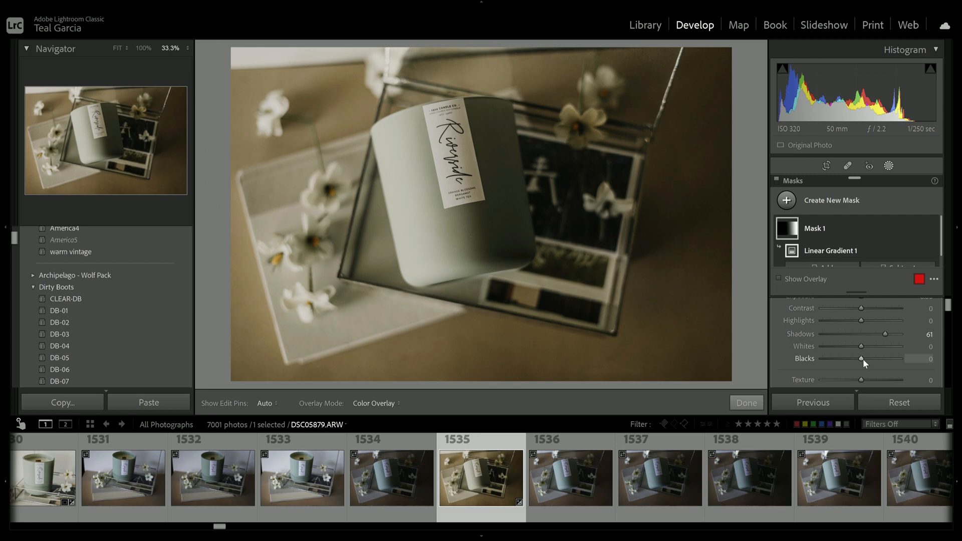
drag(862, 358, 866, 359)
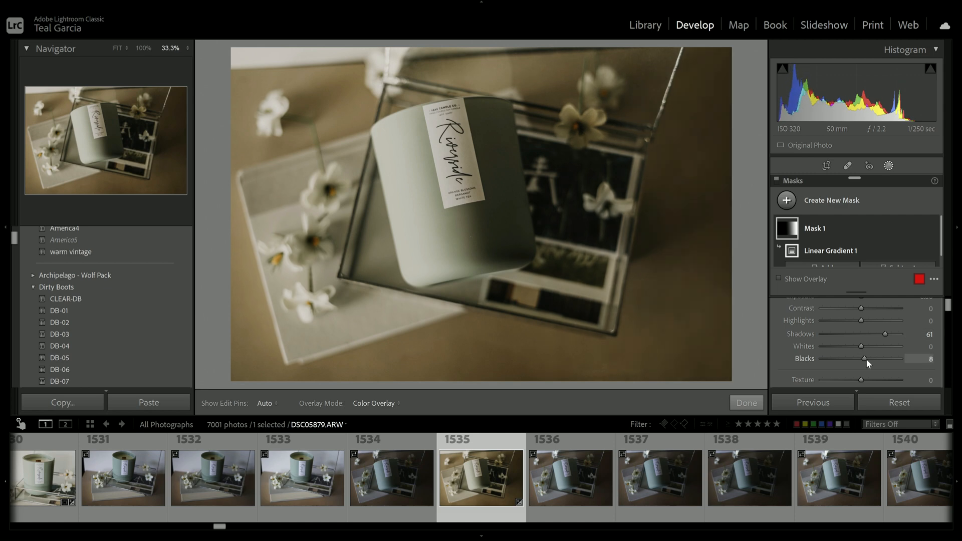
drag(864, 359, 868, 359)
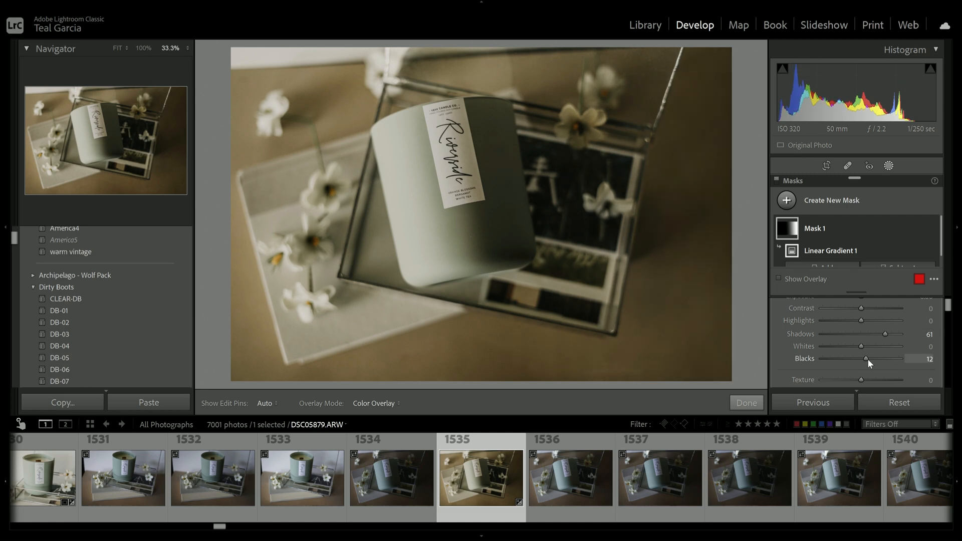
drag(867, 359, 874, 358)
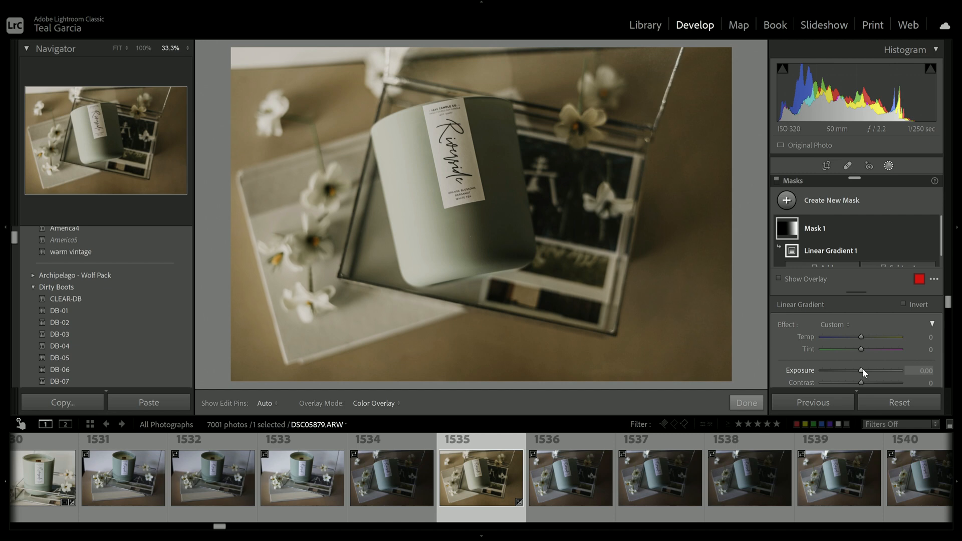
Try the mask's exposure up to +0.33, then return it to 0
drag(861, 371, 868, 371)
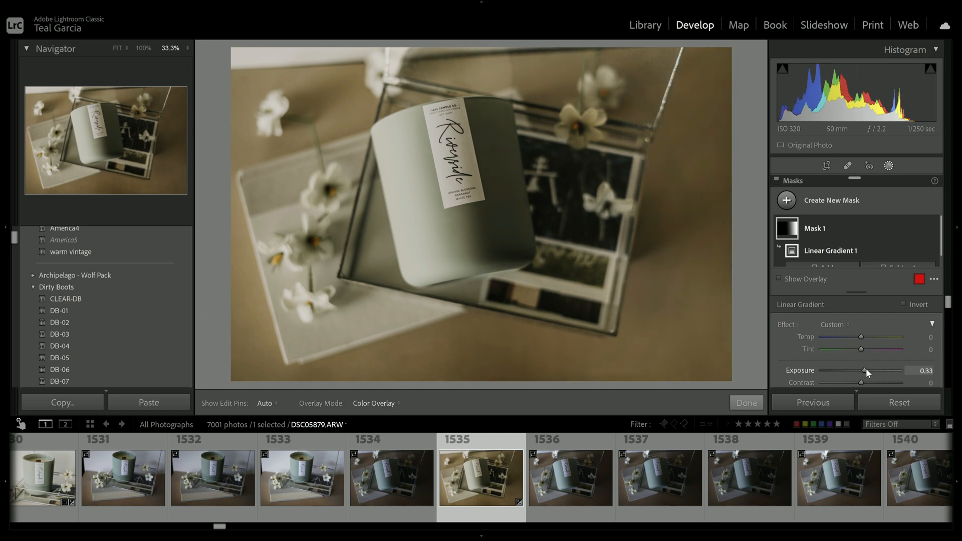
drag(862, 370, 868, 371)
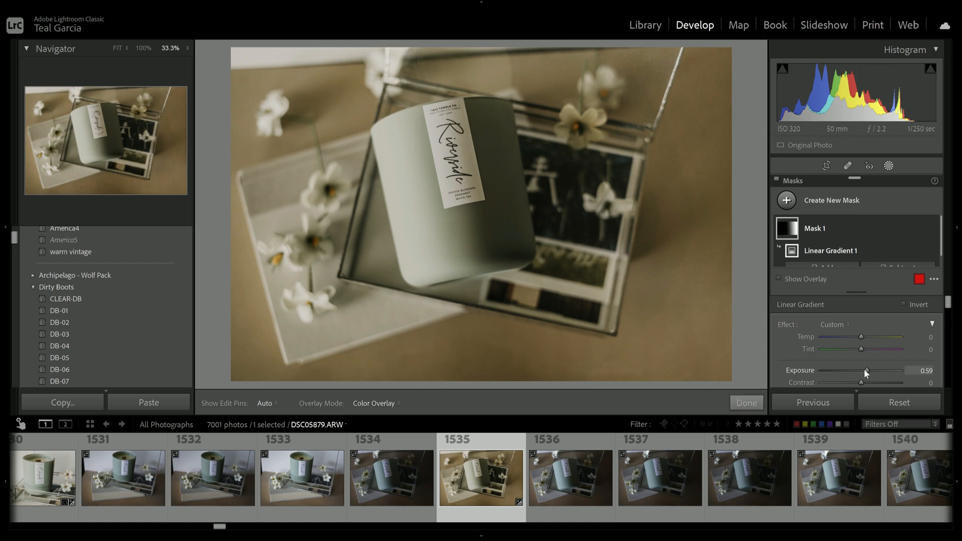
drag(866, 371, 860, 371)
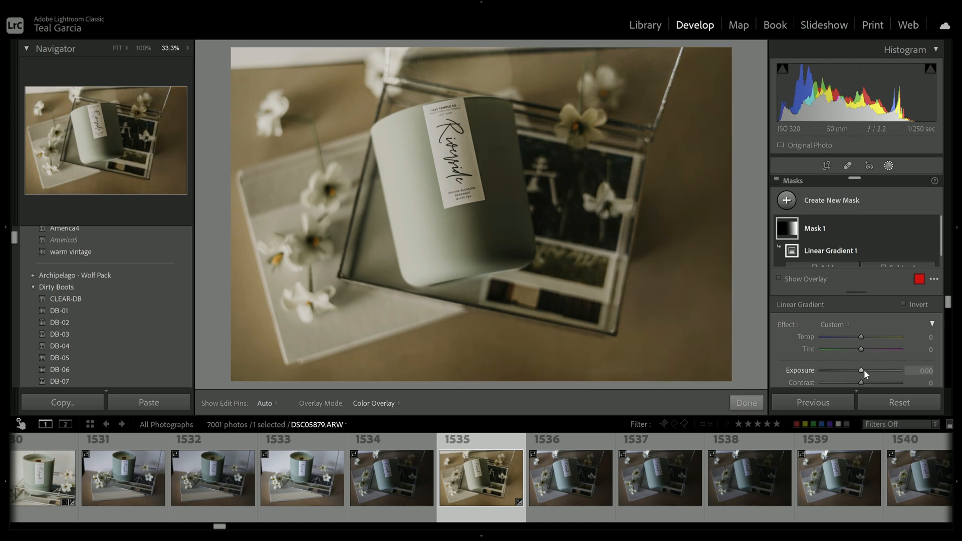
click(746, 403)
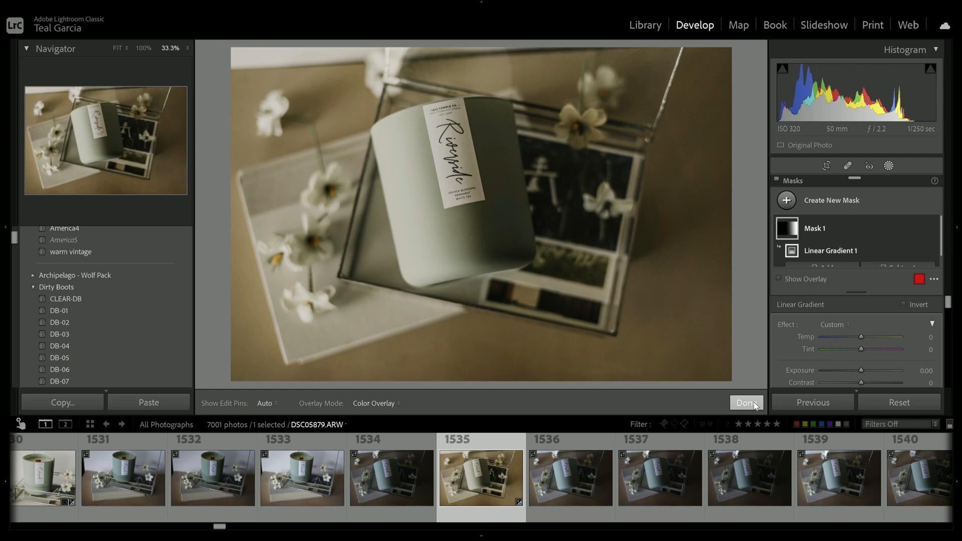
Finish the gradient mask, lift global shadows to +86 and view a before-and-after comparison
click(746, 403)
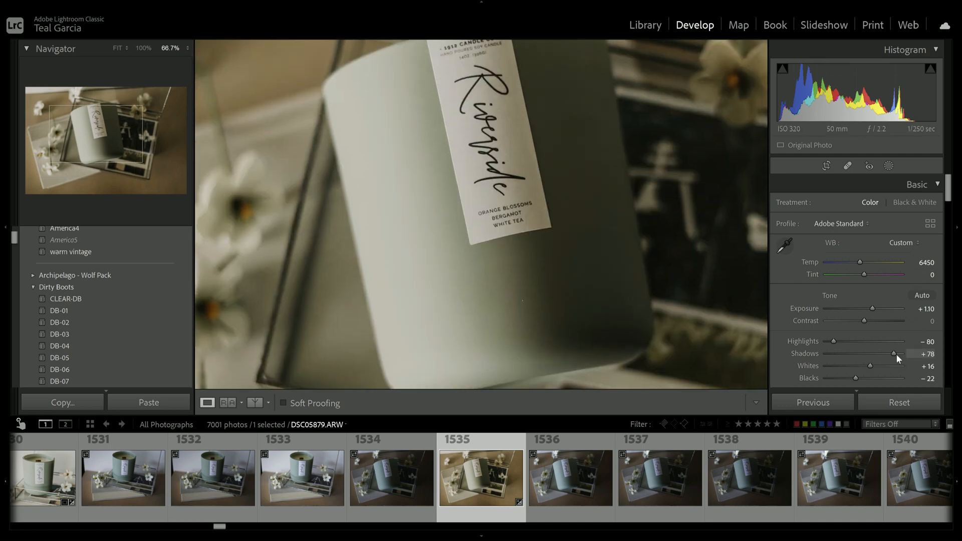
drag(893, 359, 897, 359)
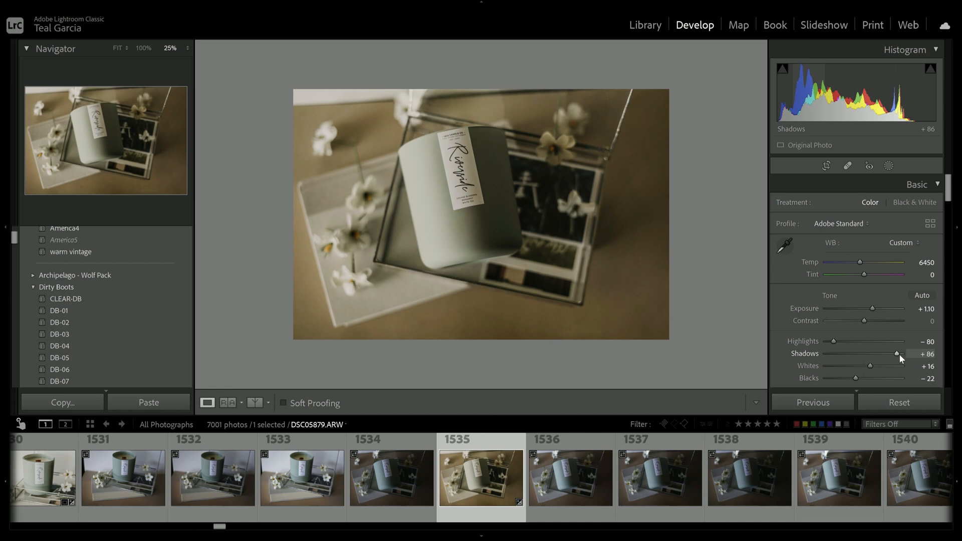
mouse_move(230, 403)
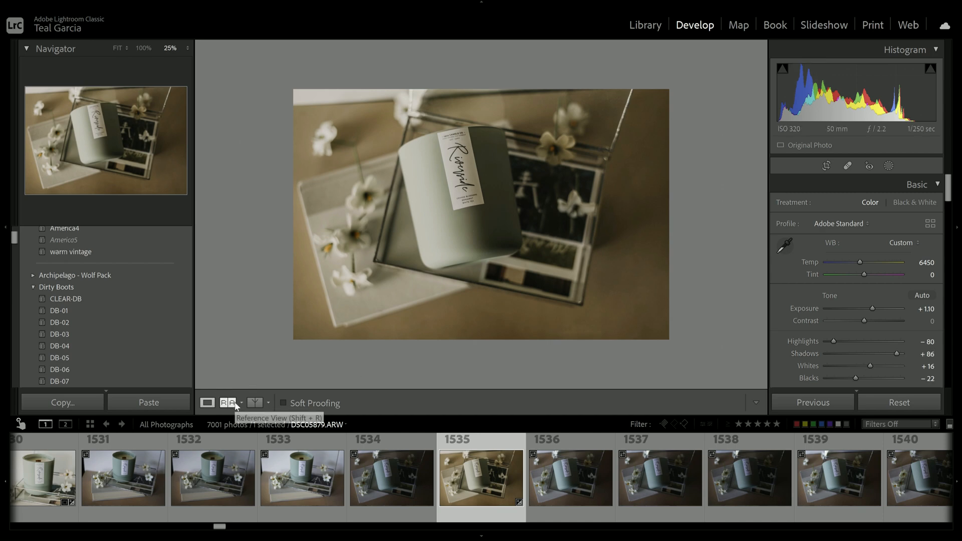
click(253, 403)
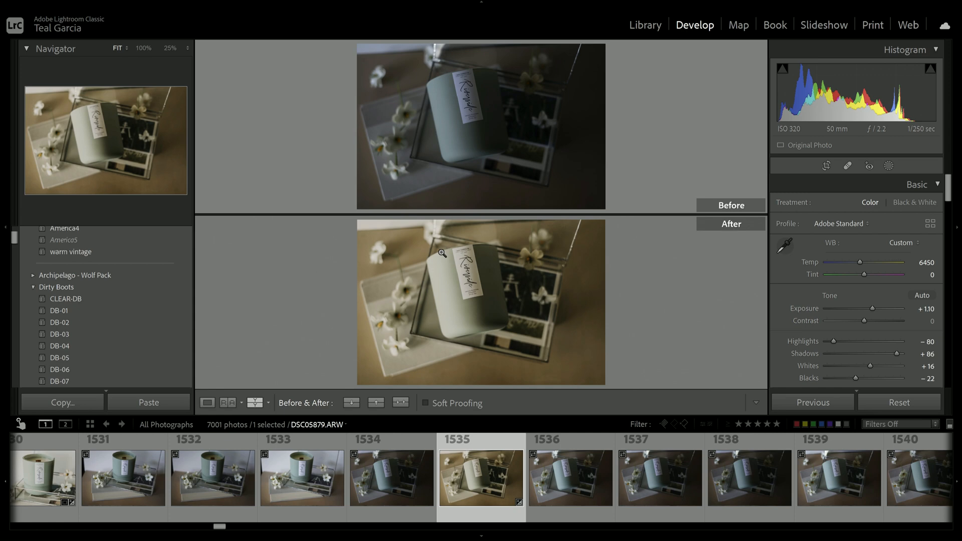
mouse_move(398, 248)
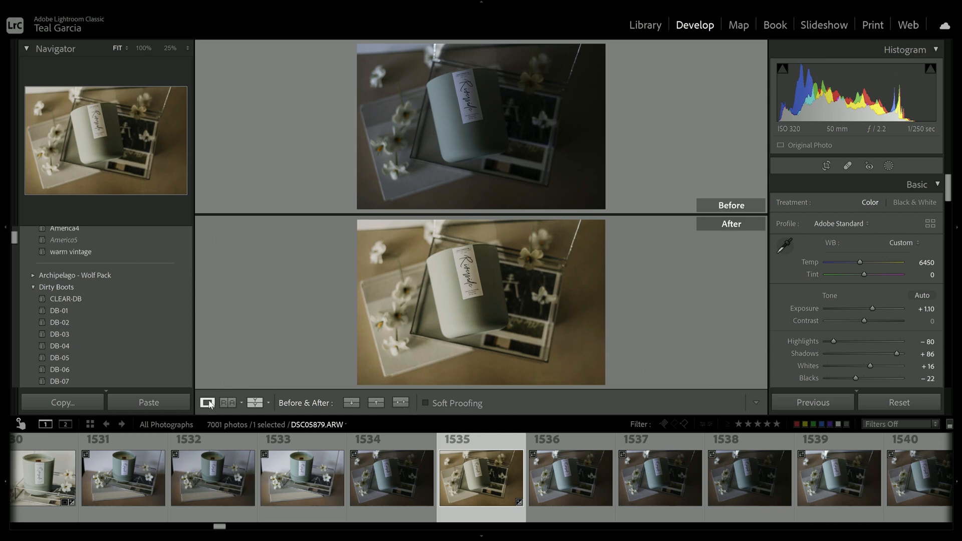
Back in Loupe view, reset the photo, reapply 'warm vintage' and set exposure to +1.20
click(207, 403)
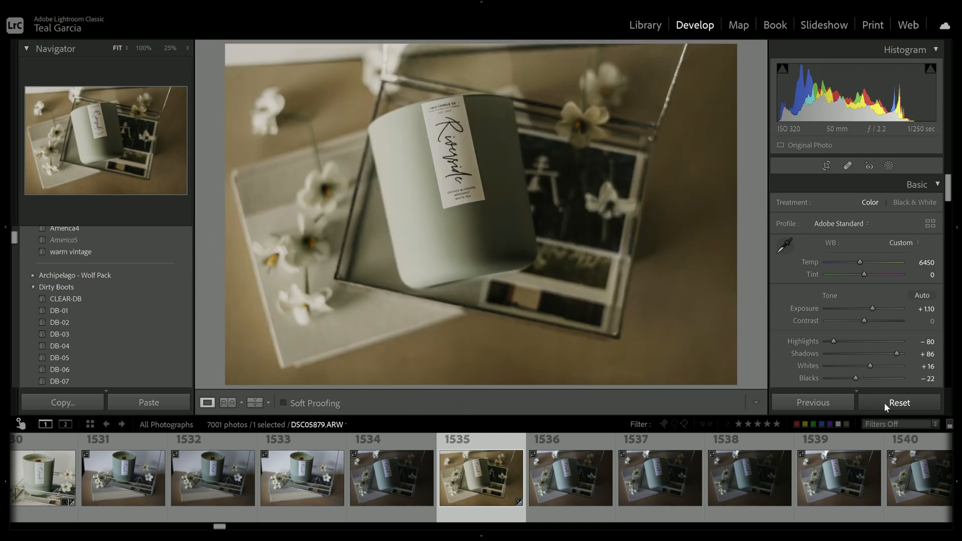
click(898, 403)
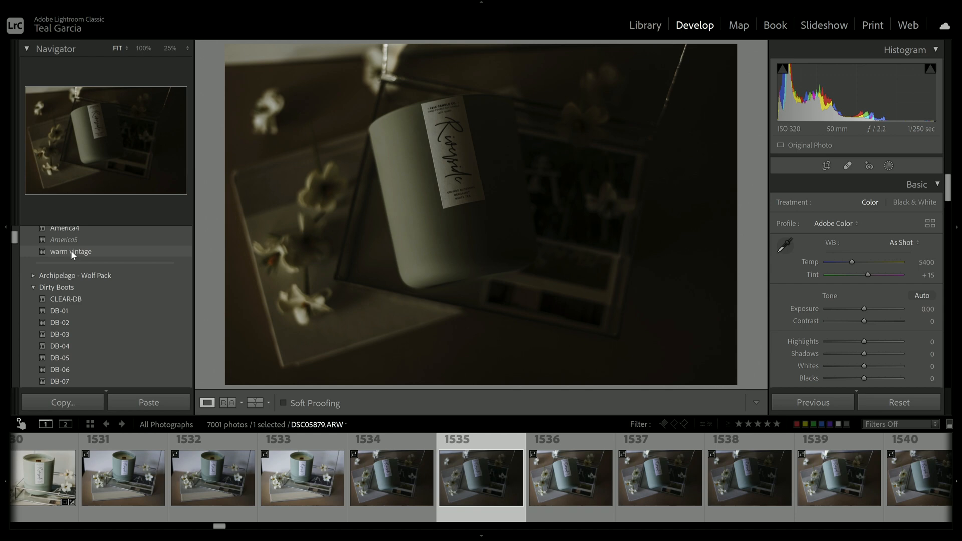
click(69, 251)
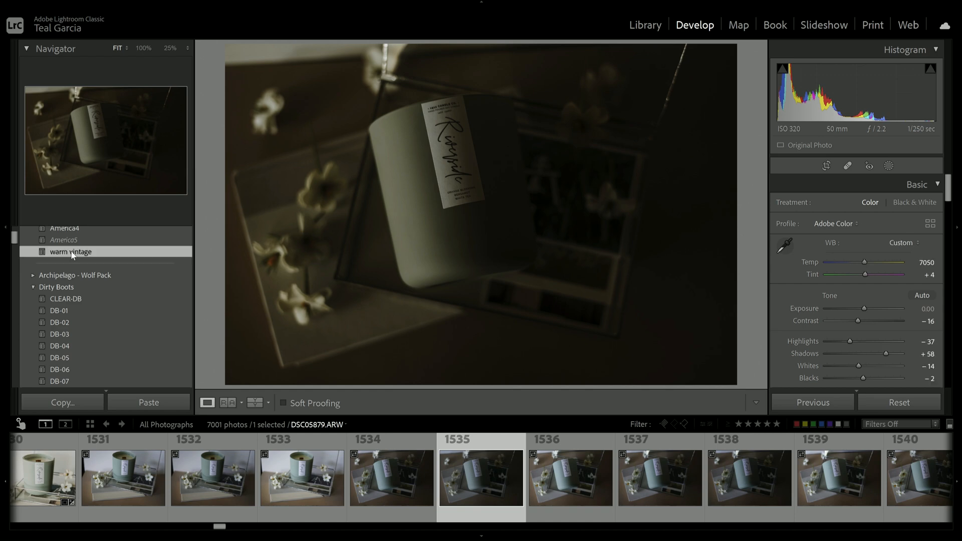
click(835, 224)
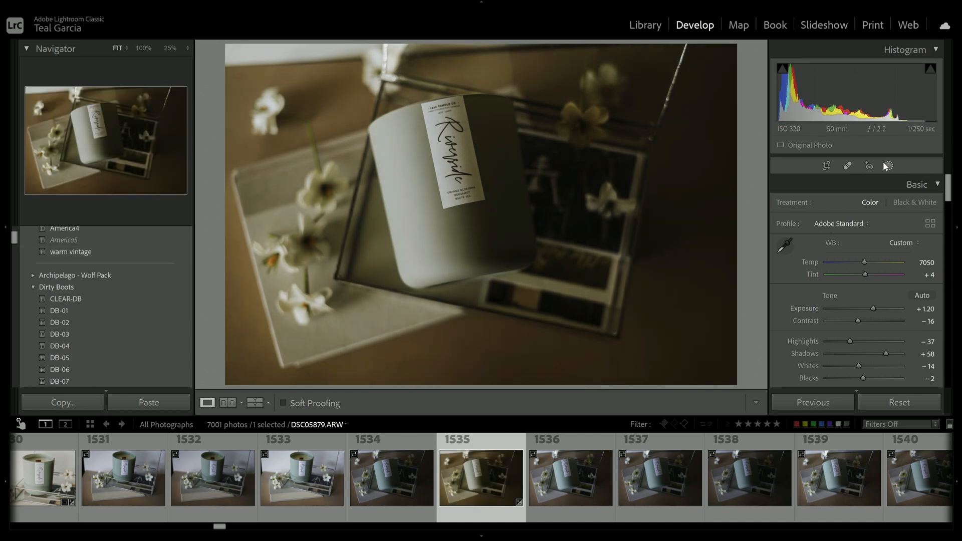
click(888, 166)
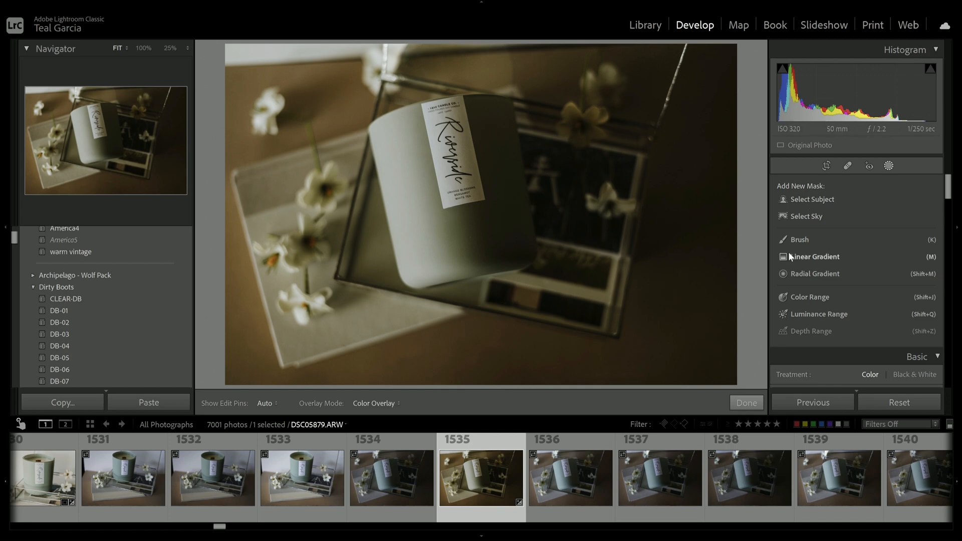
Add a linear gradient mask lifting shadows to 70 and blacks to 51, then close masking
click(813, 256)
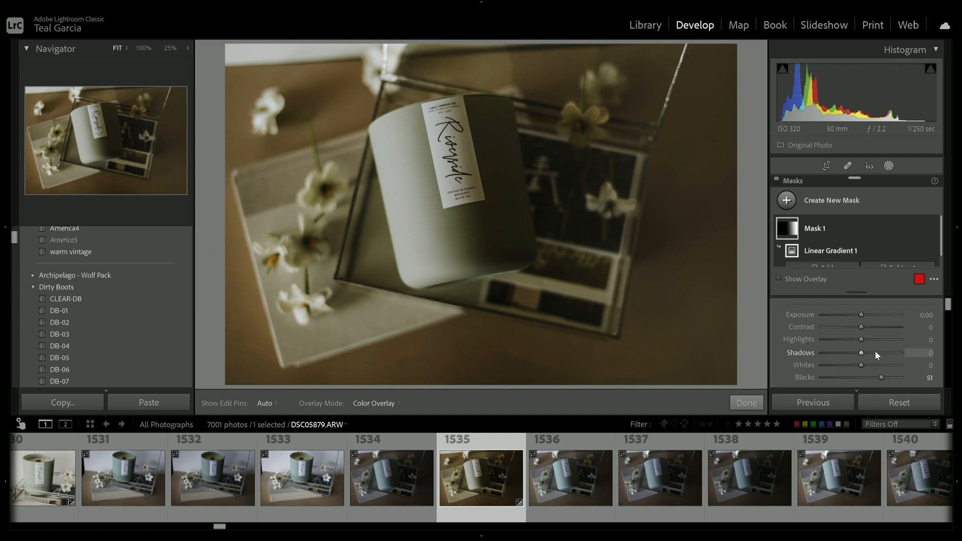
drag(862, 352, 902, 352)
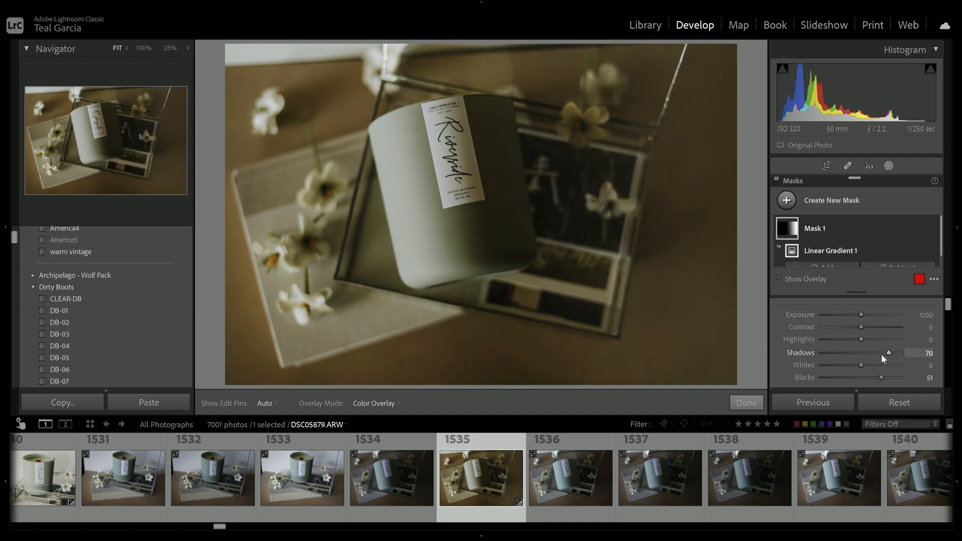
click(746, 403)
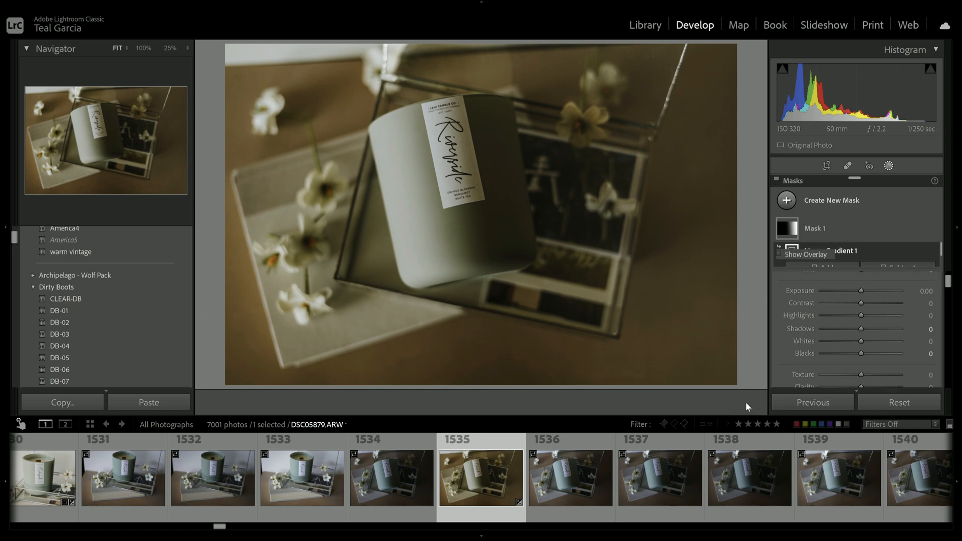
click(848, 165)
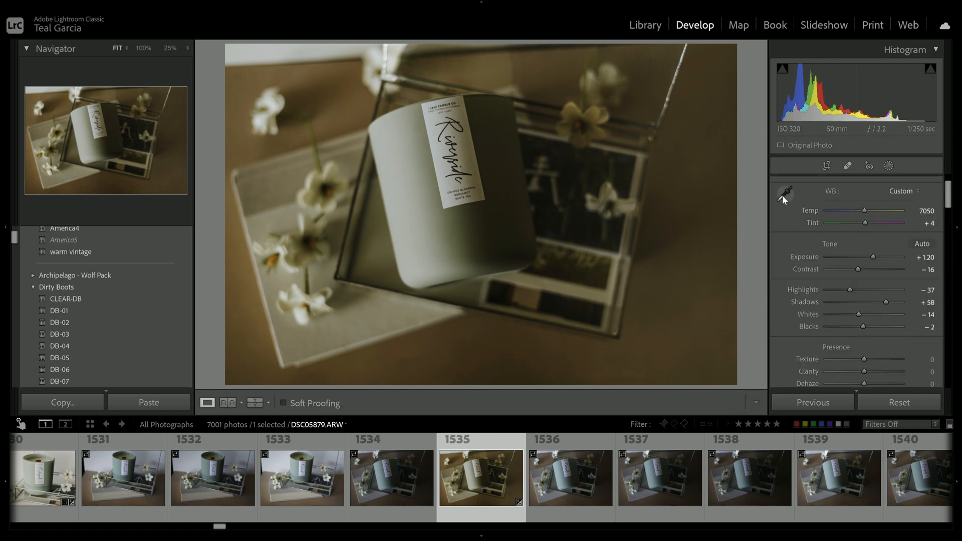
Sample a neutral white balance (5800, +30), raise shadows to +83 and adjust blacks
click(786, 192)
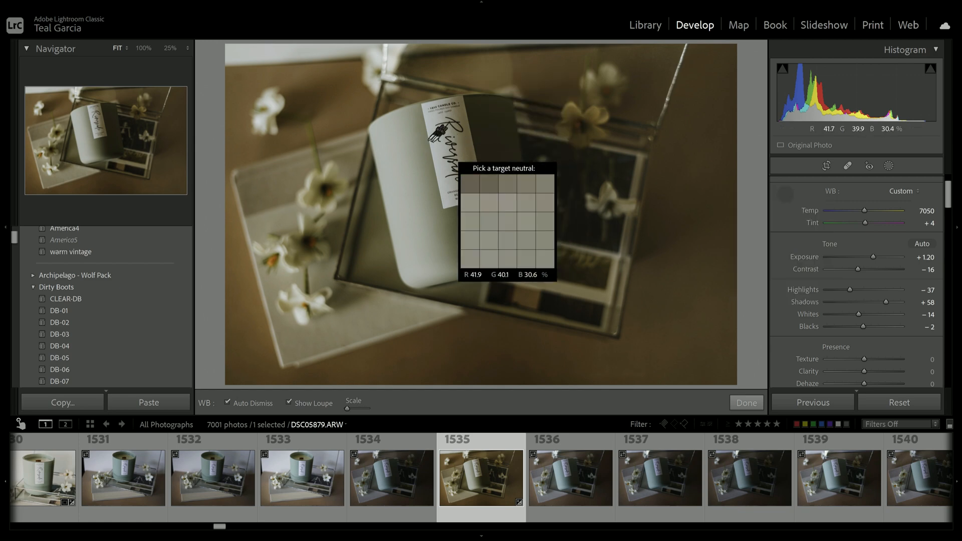
click(468, 153)
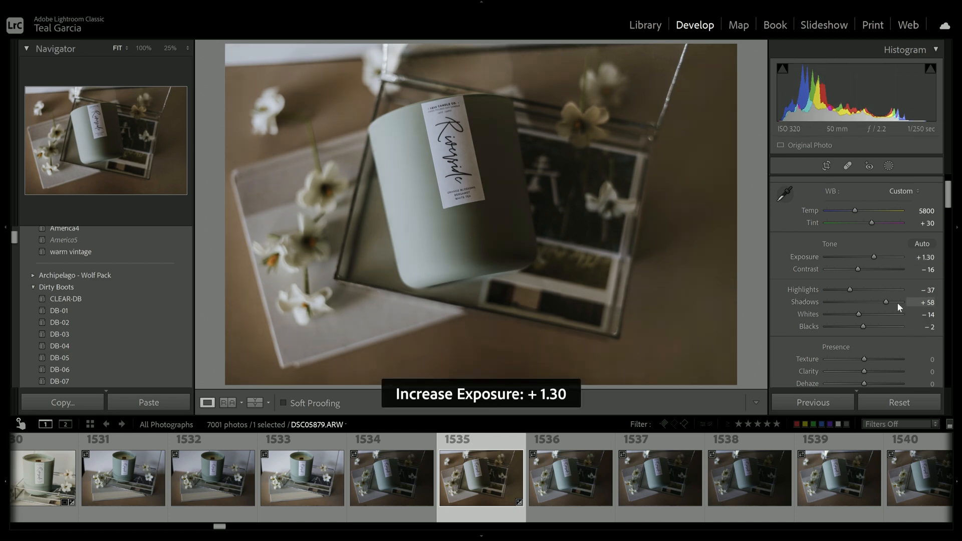
drag(902, 302, 911, 302)
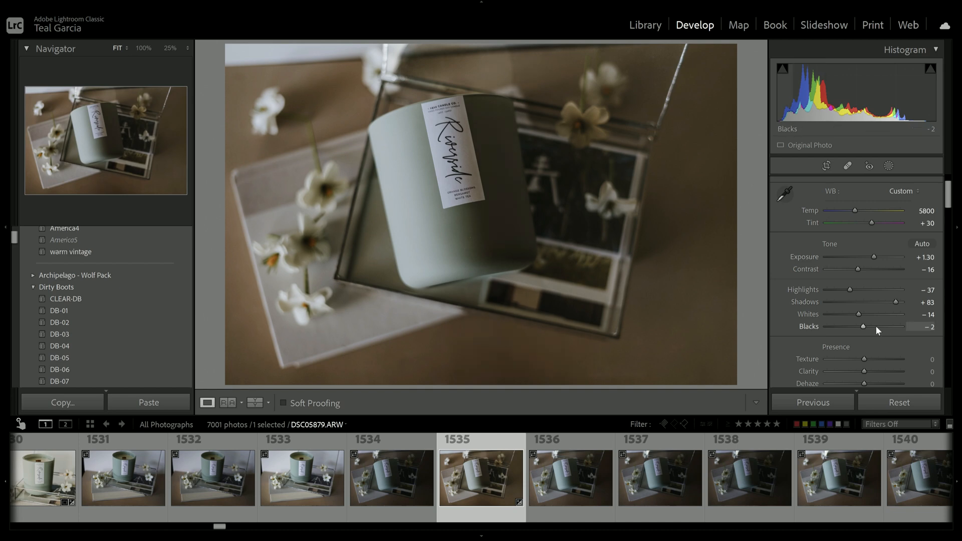
drag(862, 327, 878, 326)
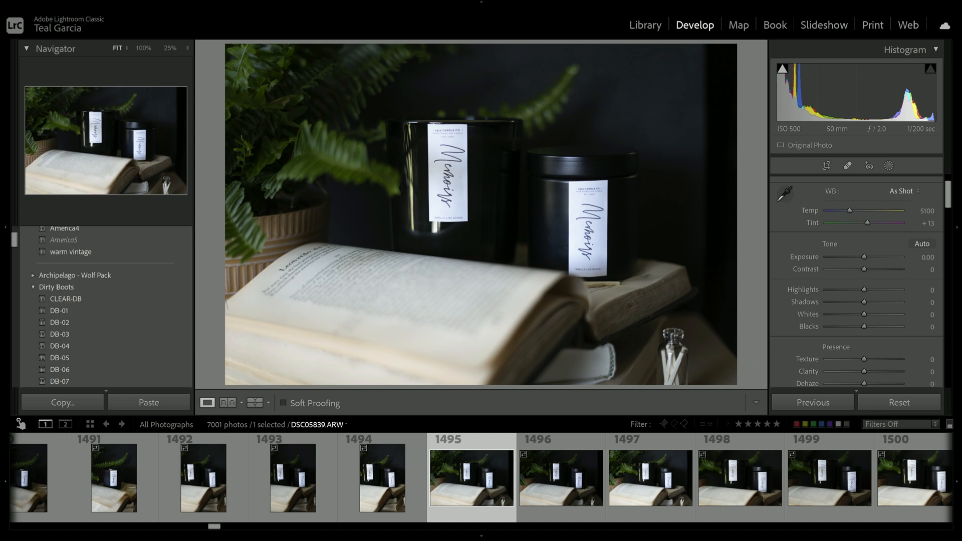
mouse_move(3, 436)
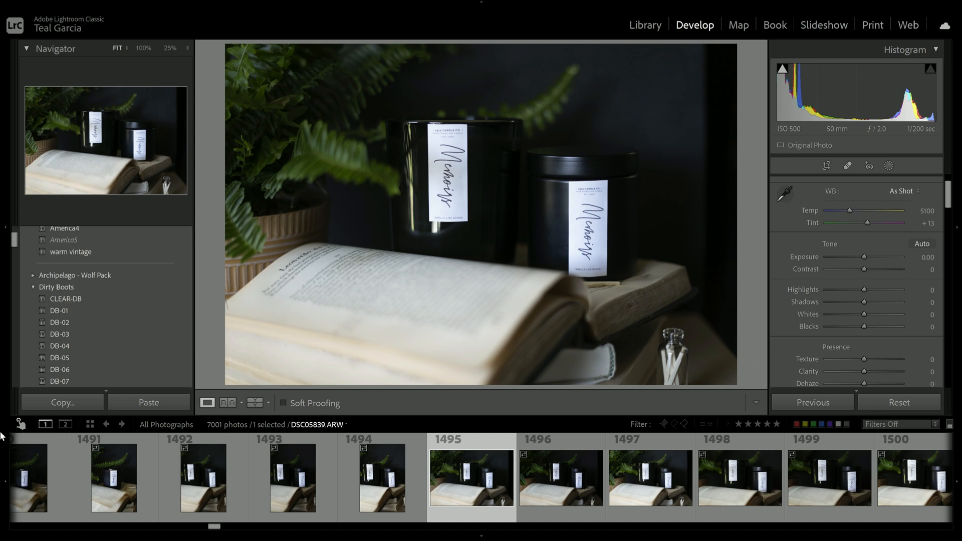
Apply the 'warm vintage' preset to the black-candle-and-book photo at exposure +0.40
click(70, 252)
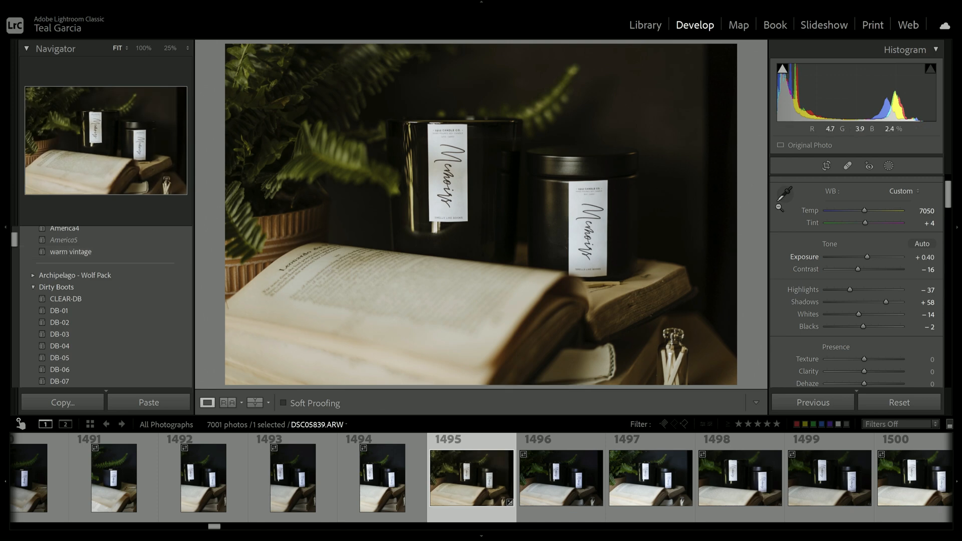
Warm temperature toward 7450, then set shadows +83, blacks +43 and tint +16
click(785, 191)
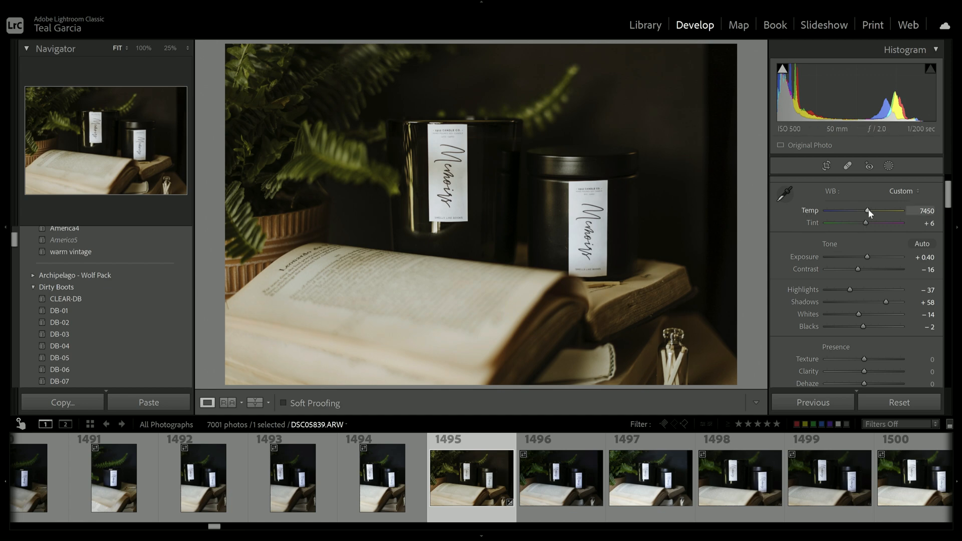
drag(870, 212, 864, 211)
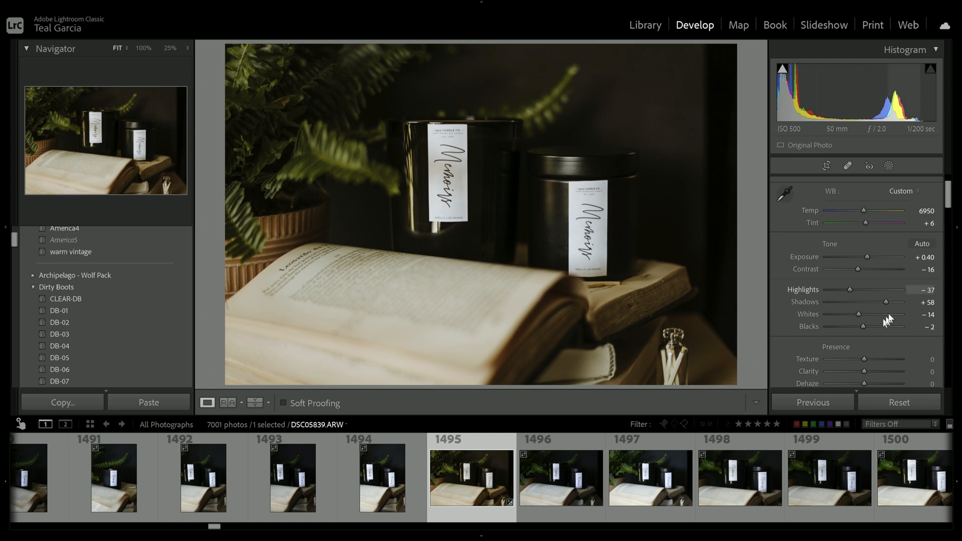
drag(889, 302, 896, 302)
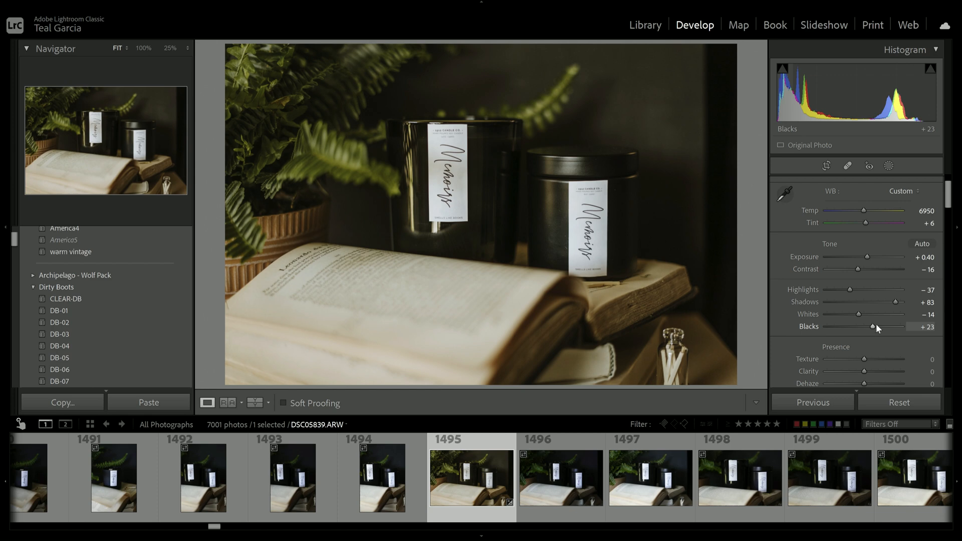
mouse_move(881, 331)
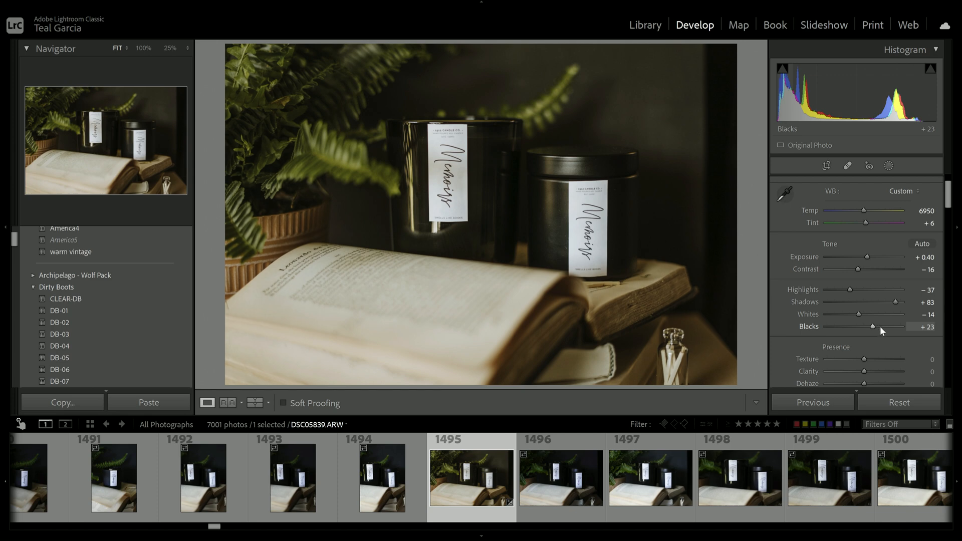
drag(872, 326, 890, 326)
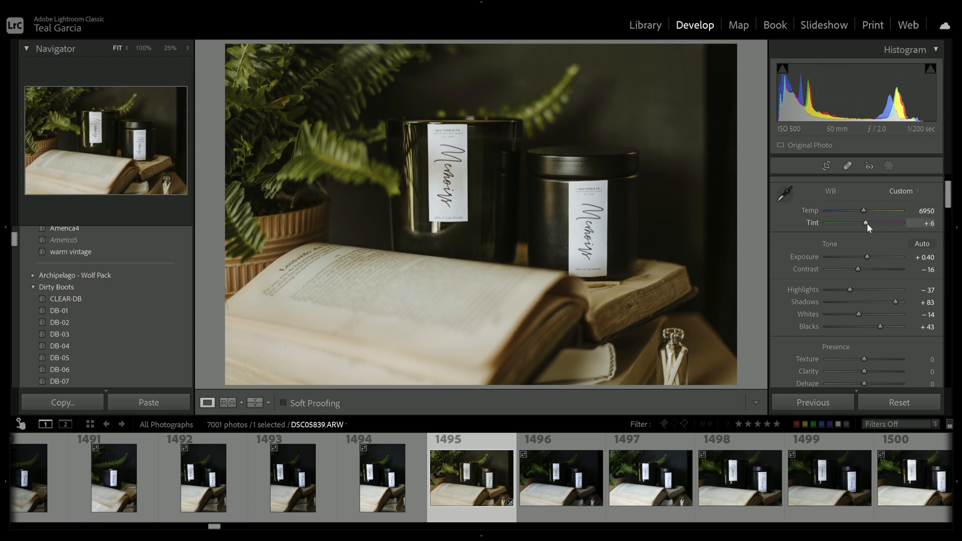
drag(864, 222, 877, 222)
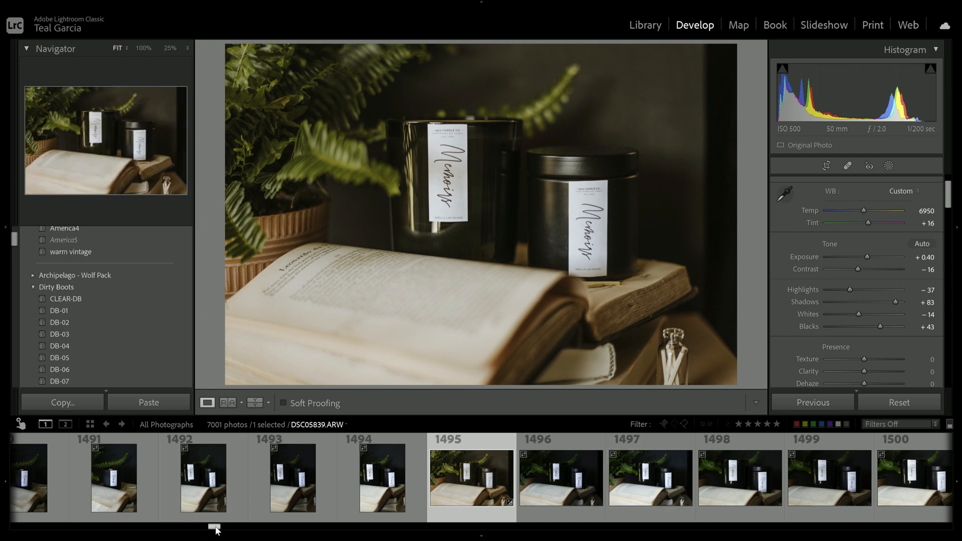
mouse_move(318, 458)
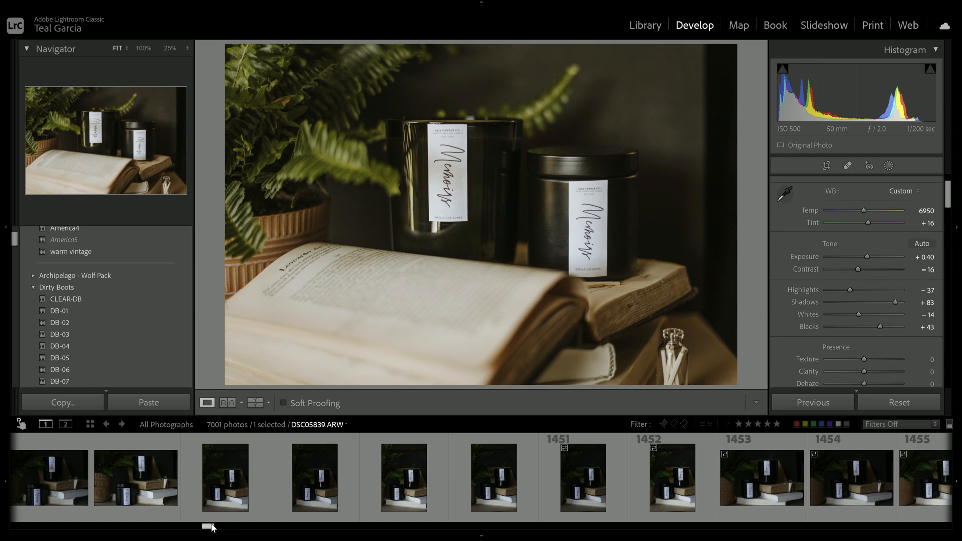
Select photo 1448 in the filmstrip and apply the warm vintage preset to it
click(314, 477)
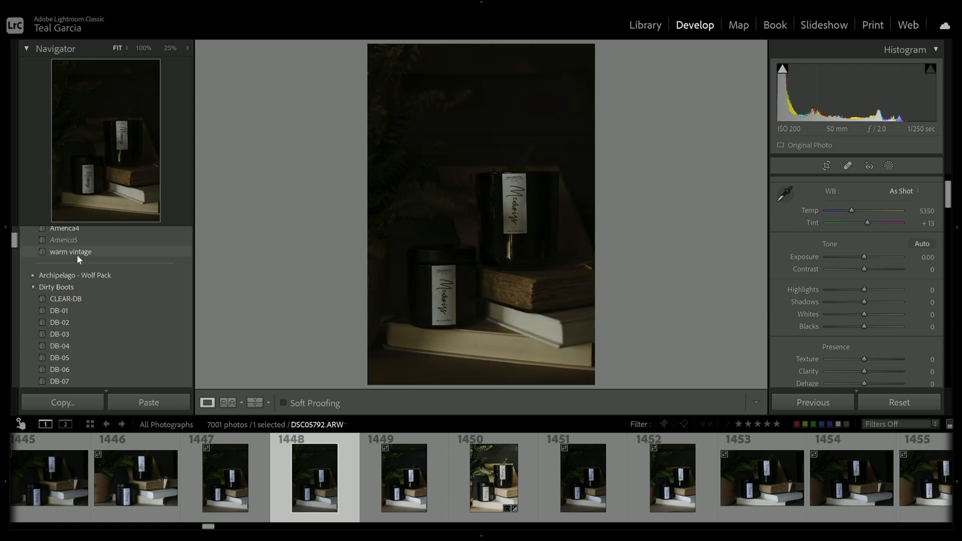
click(71, 251)
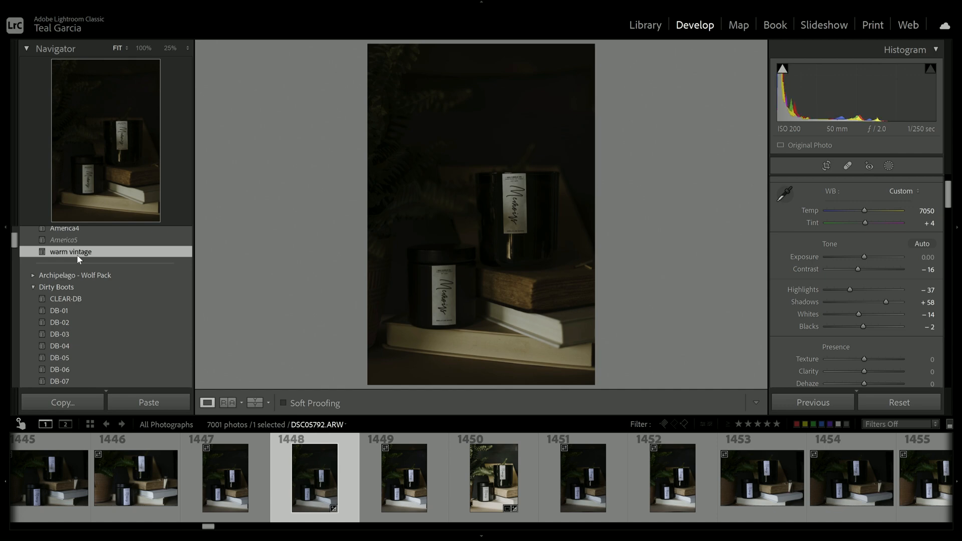
Raise the exposure in stages (+0.80, +1.30) to settle at +1.60
drag(865, 257, 878, 258)
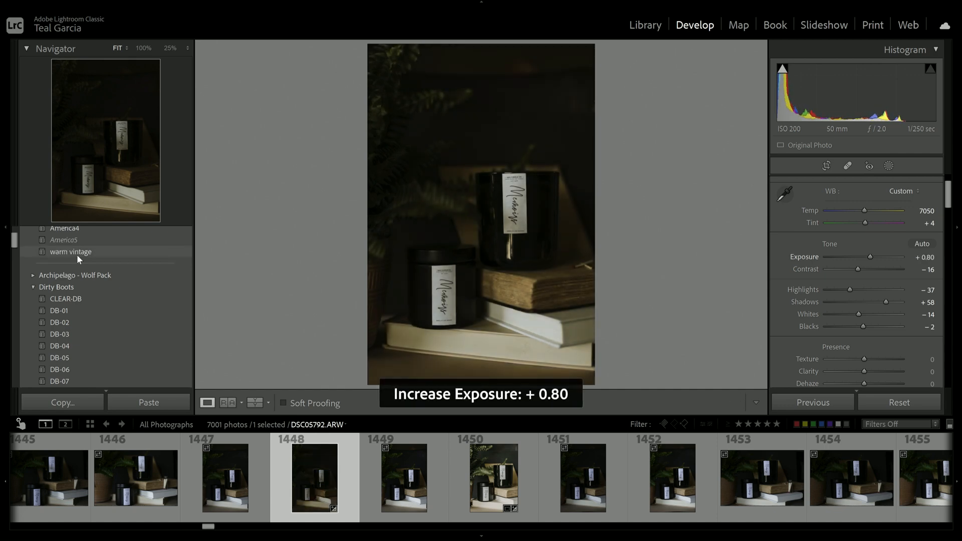
drag(875, 257, 893, 256)
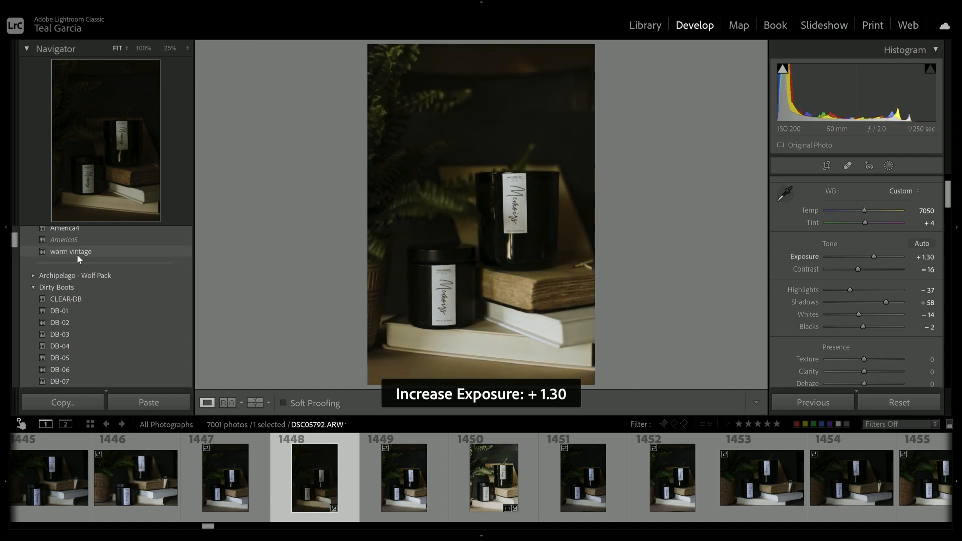
drag(874, 257, 884, 257)
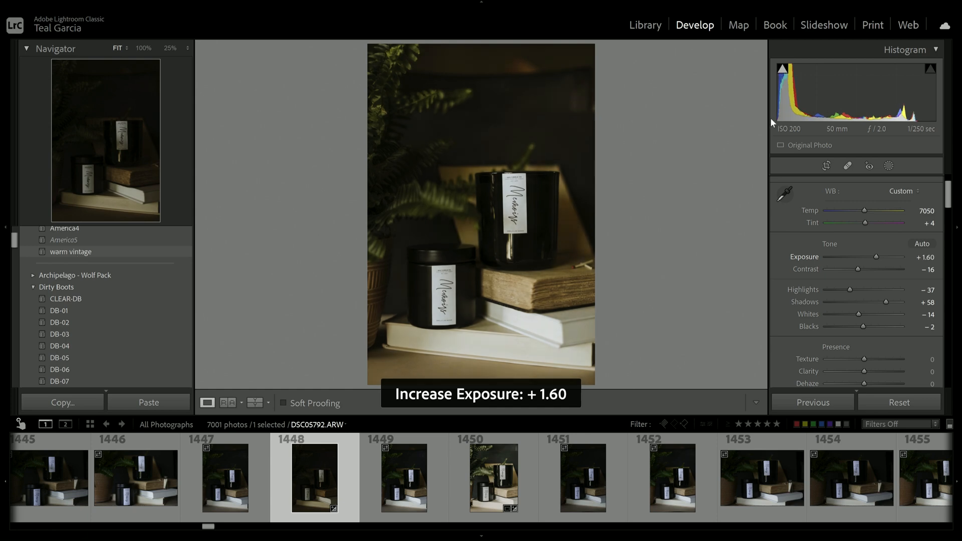
click(826, 165)
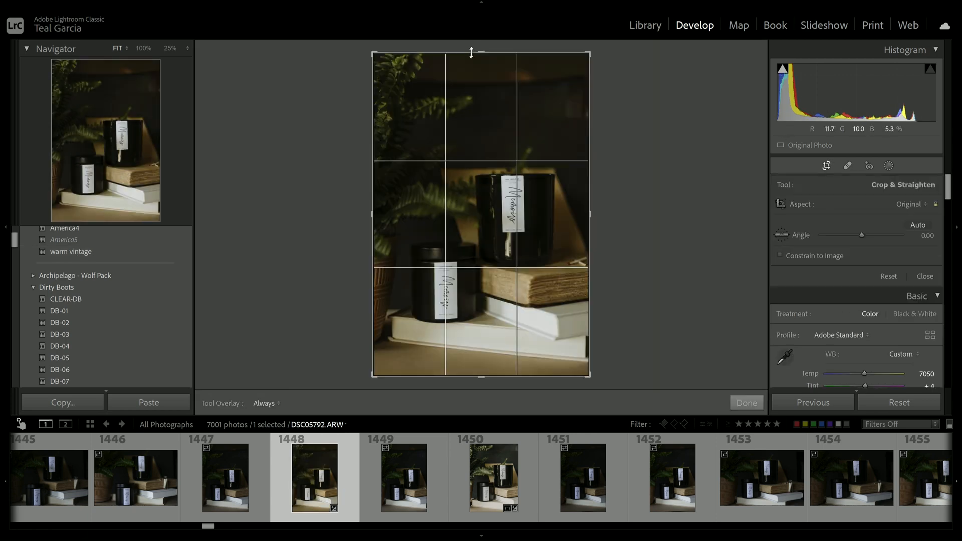
Crop the frame in tighter around the two candles and confirm with Done
drag(471, 52, 481, 73)
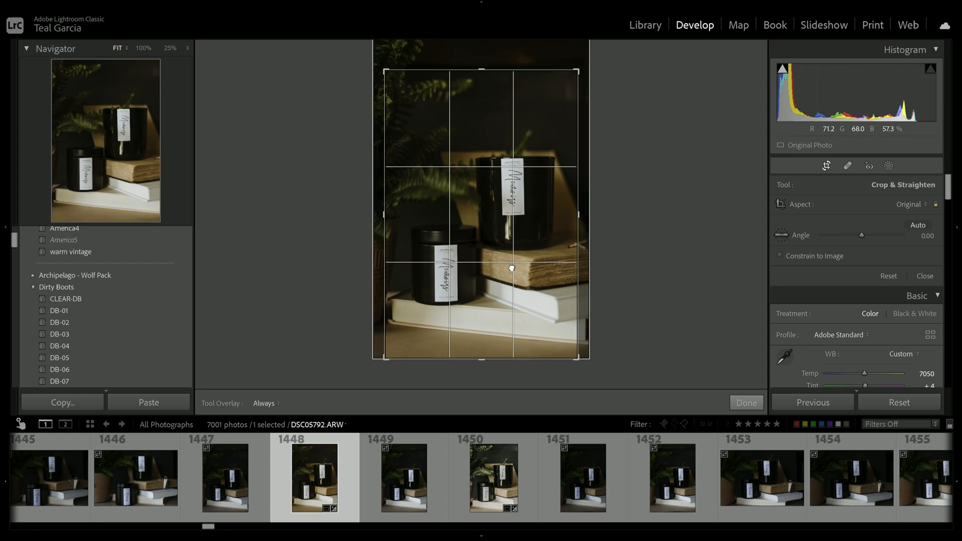
click(746, 403)
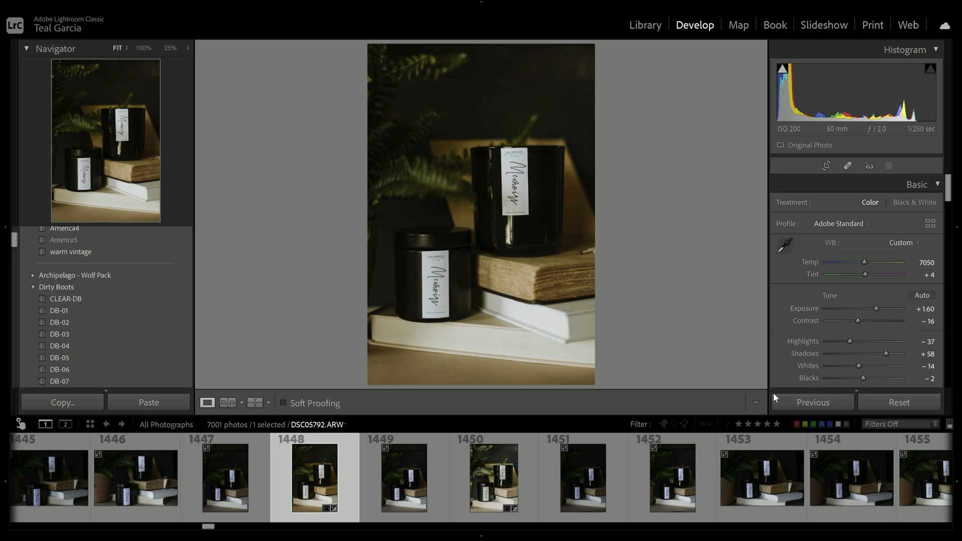
mouse_move(869, 360)
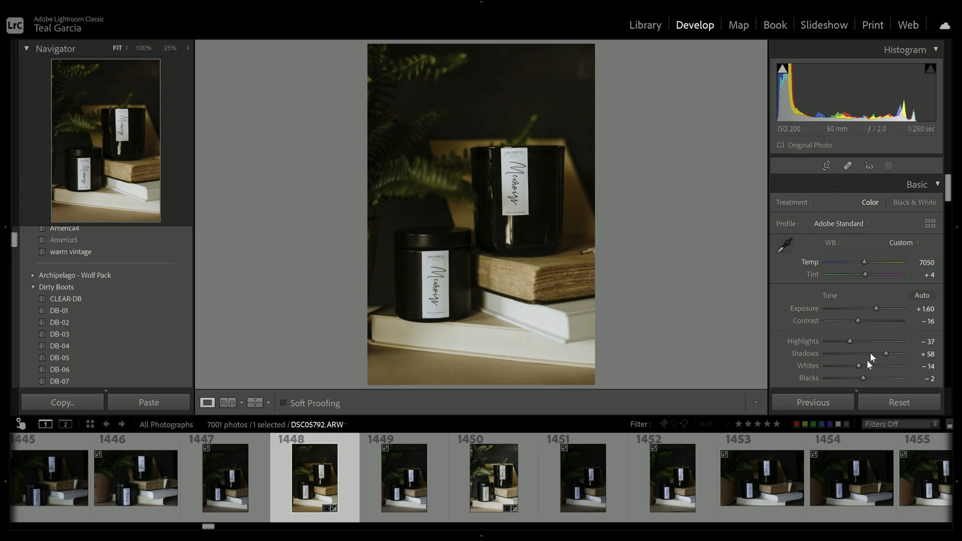
Brighten the shadows to +81 and set contrast to −11
drag(874, 354, 895, 354)
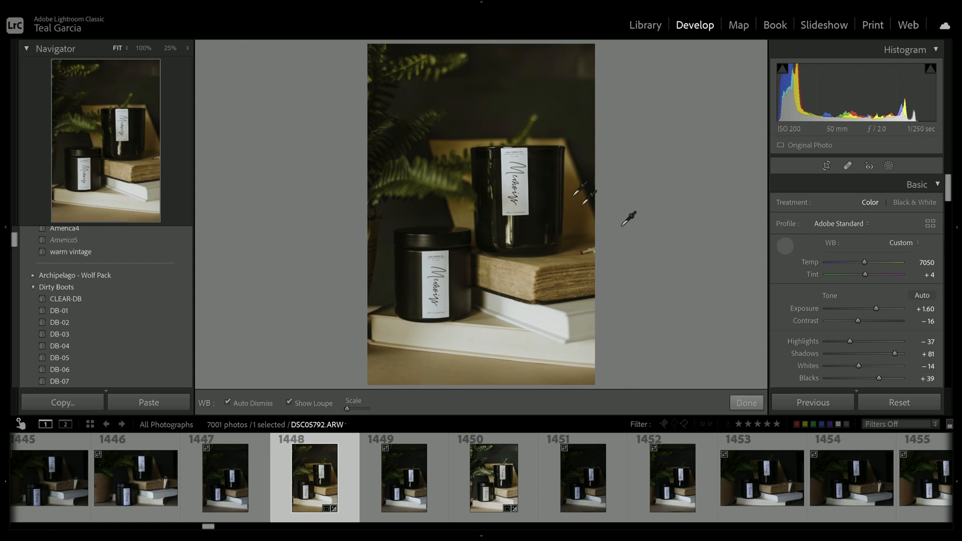
mouse_move(526, 188)
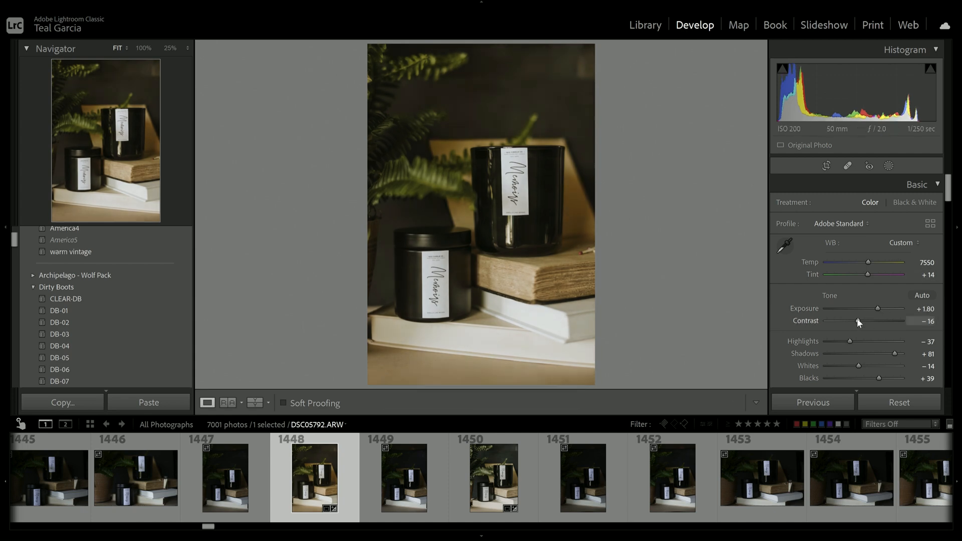
drag(859, 320, 867, 320)
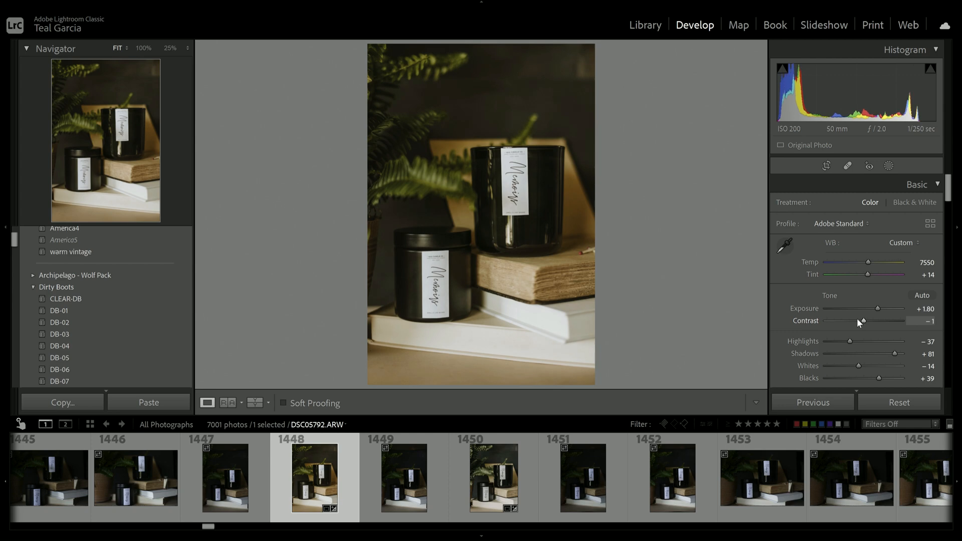
drag(864, 322, 858, 321)
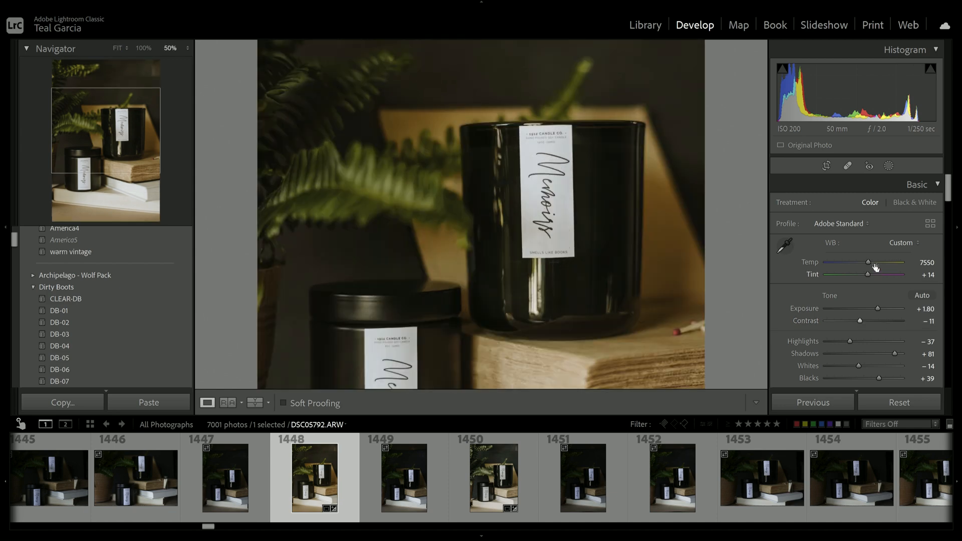
Cool the temperature in stages (7300, 7050) down to 6800
drag(868, 263, 859, 263)
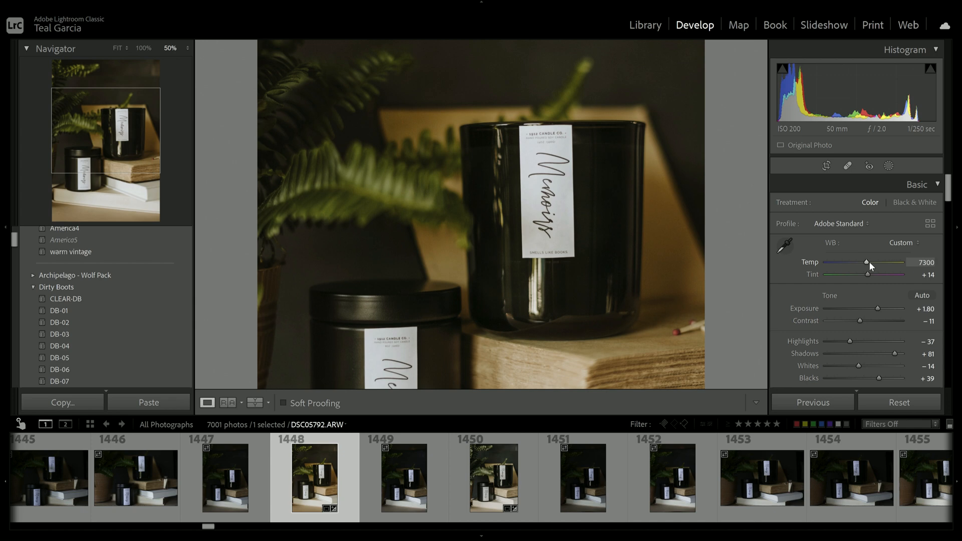
drag(868, 263, 864, 262)
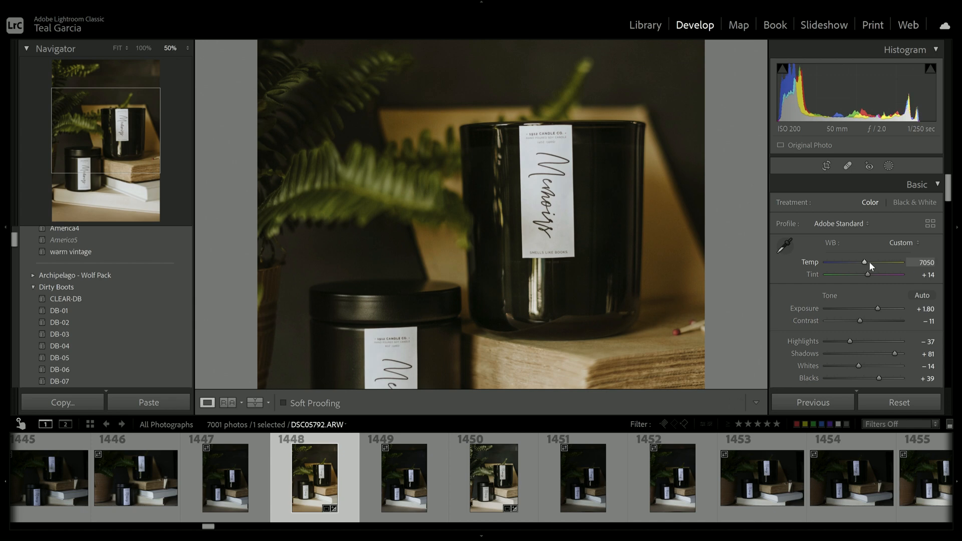
drag(865, 263, 862, 263)
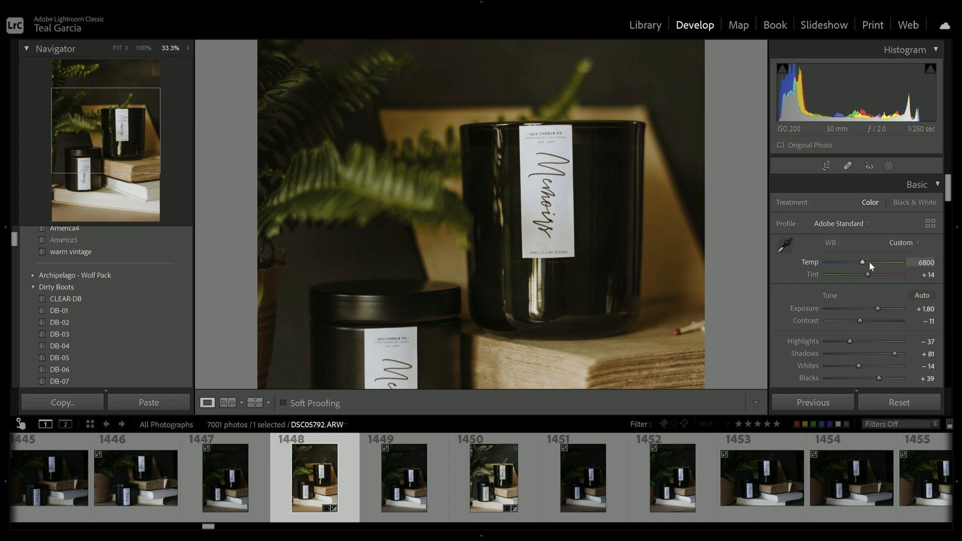